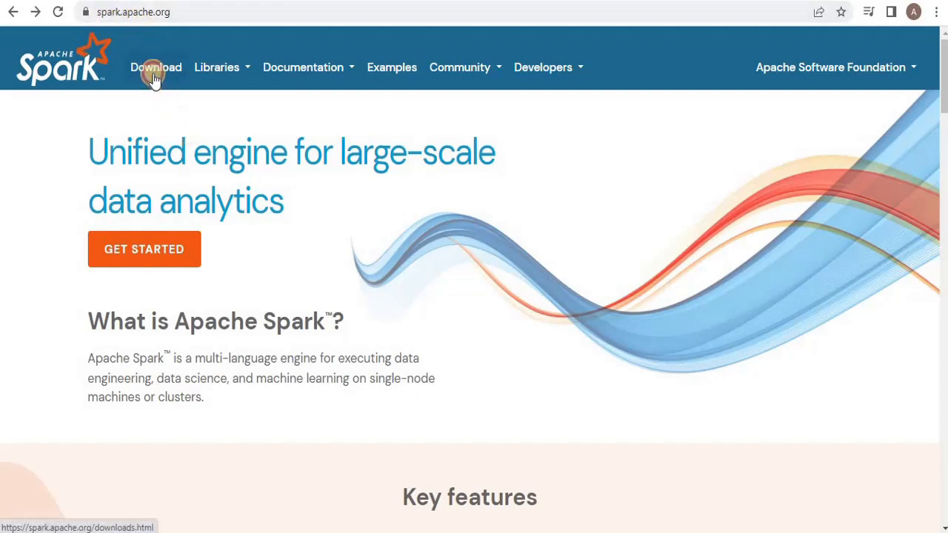
# Download spark-3.4.0-bin-hadoop3.tgz from spark.apache.org through the suggested Apache mirror.
pyautogui.click(155, 66)
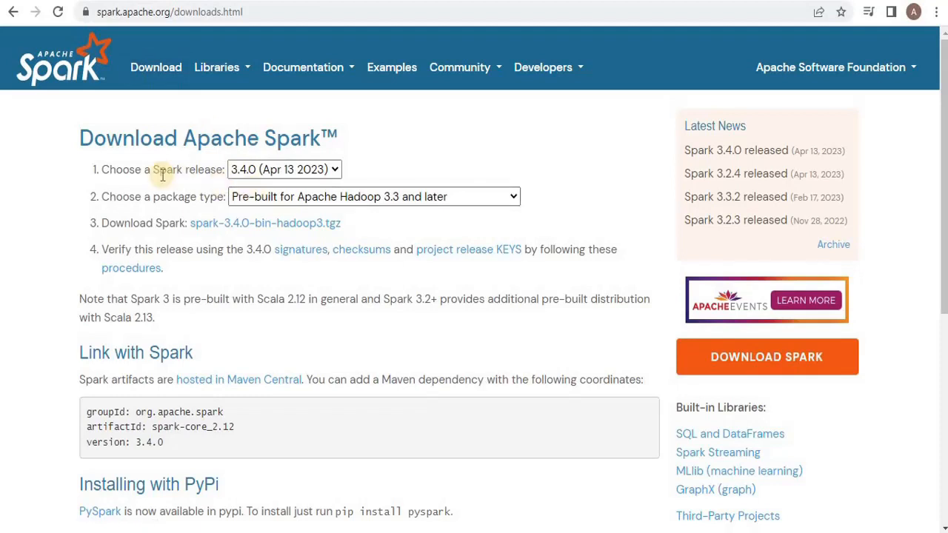
pyautogui.moveTo(206, 174)
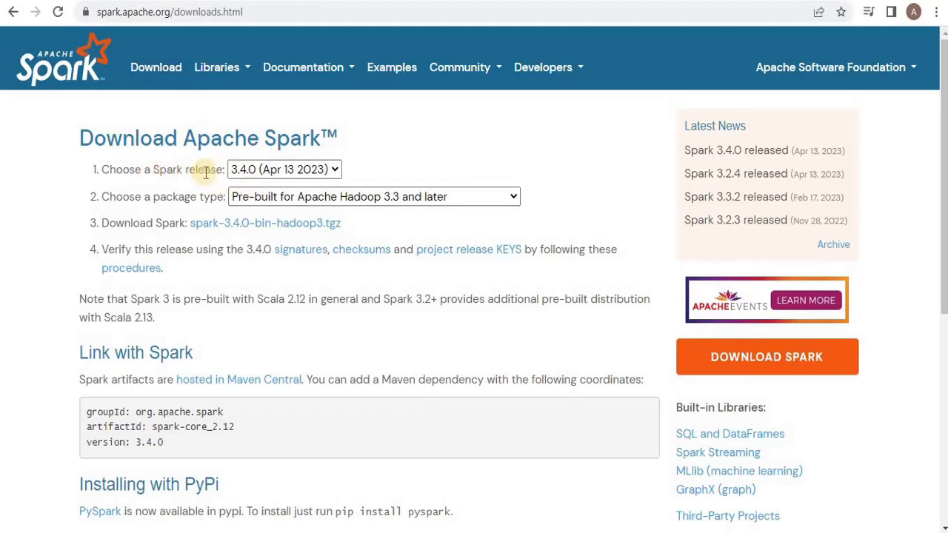
pyautogui.moveTo(166, 215)
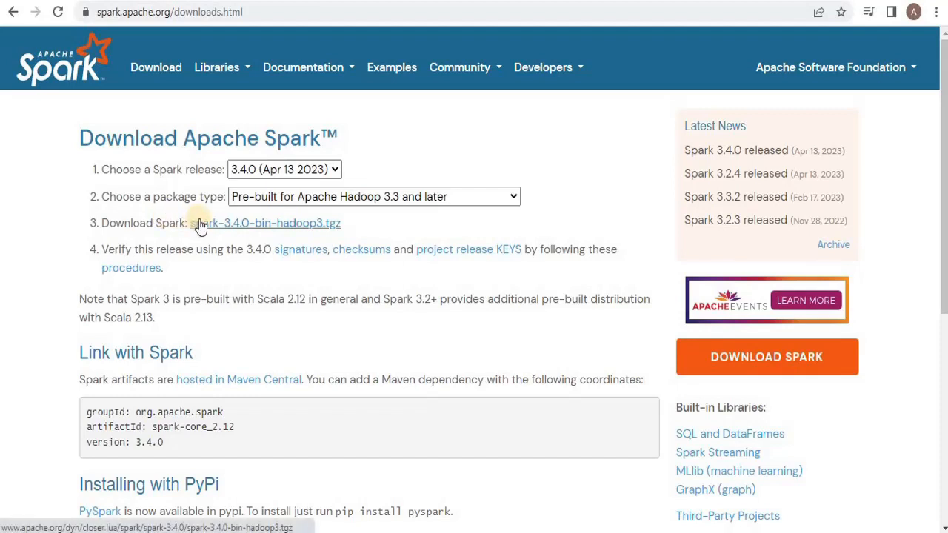
pyautogui.moveTo(265, 170)
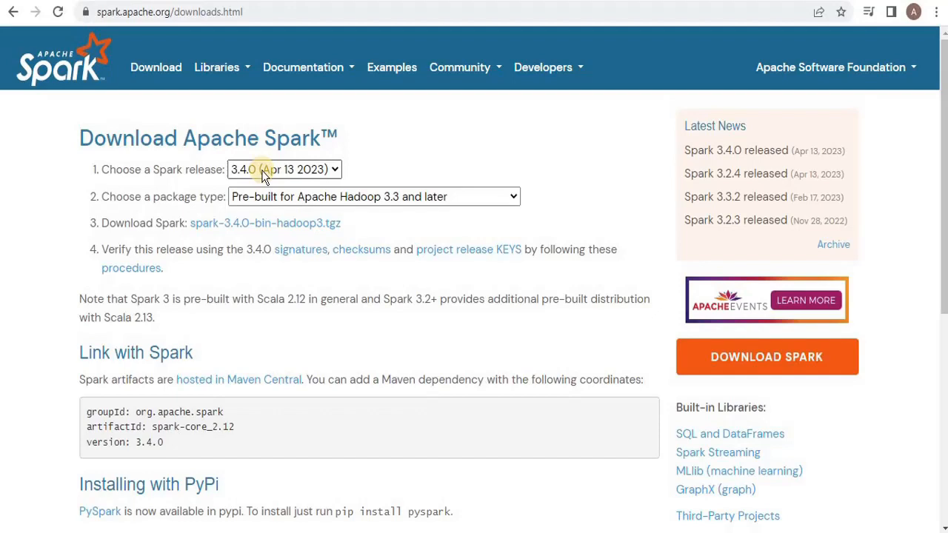
pyautogui.moveTo(273, 231)
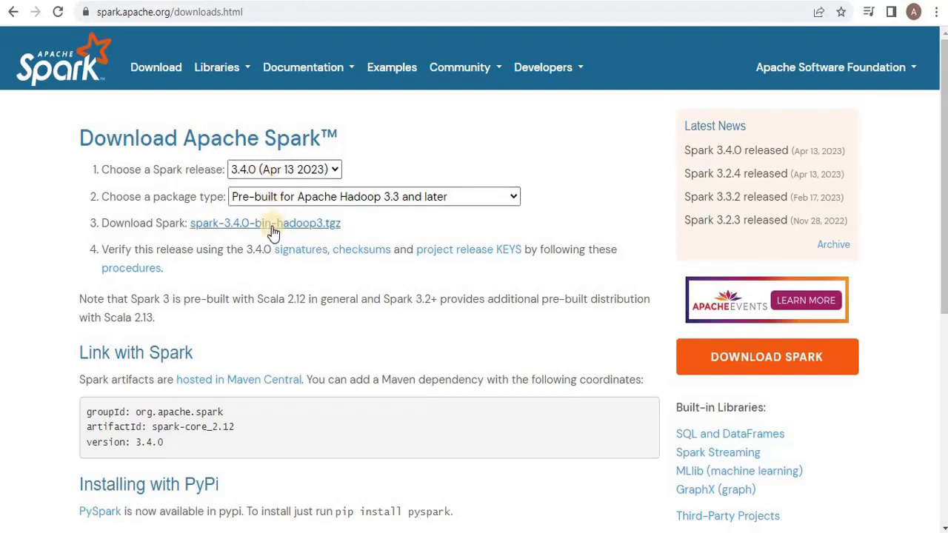
pyautogui.moveTo(259, 226)
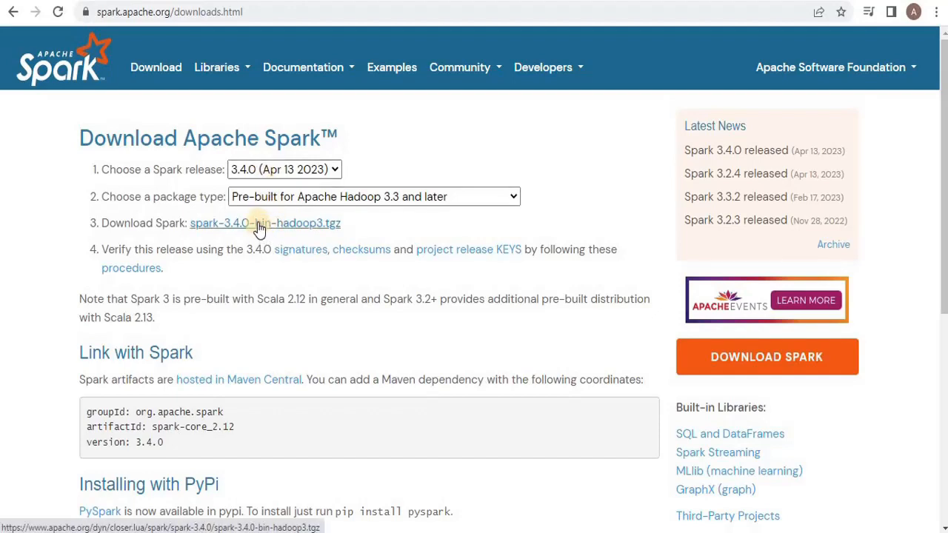
pyautogui.click(265, 223)
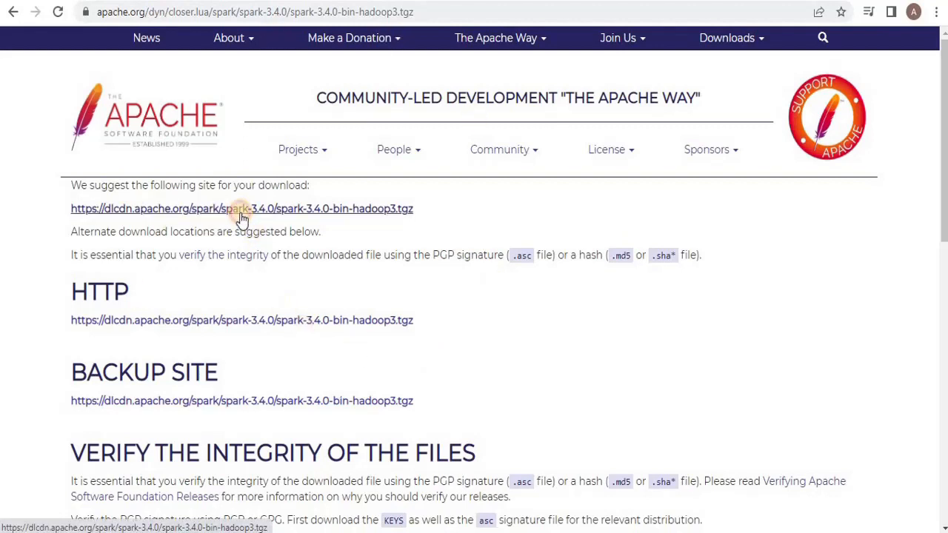
pyautogui.click(241, 208)
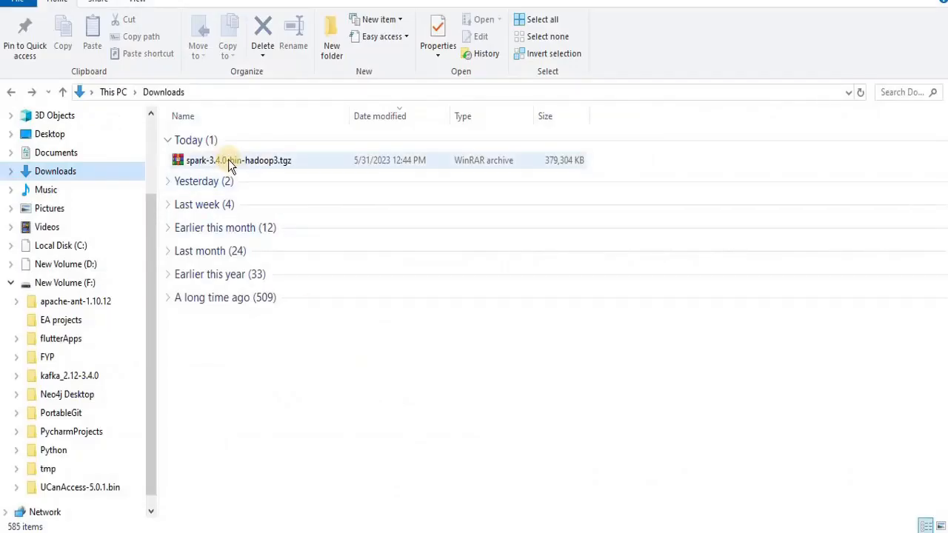
# Extract the Spark archive into Downloads as spark-3.4.0 and open its bin folder.
pyautogui.rightClick(233, 160)
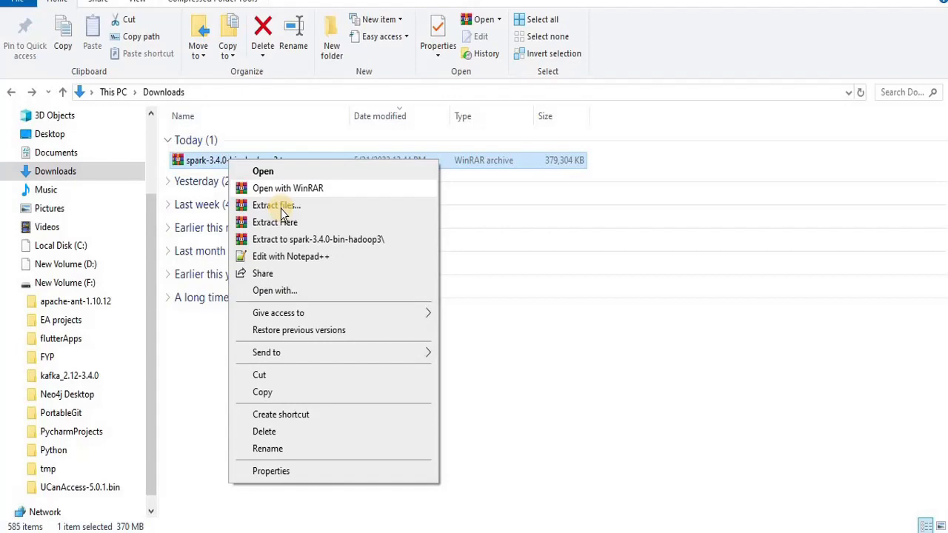
pyautogui.moveTo(287, 222)
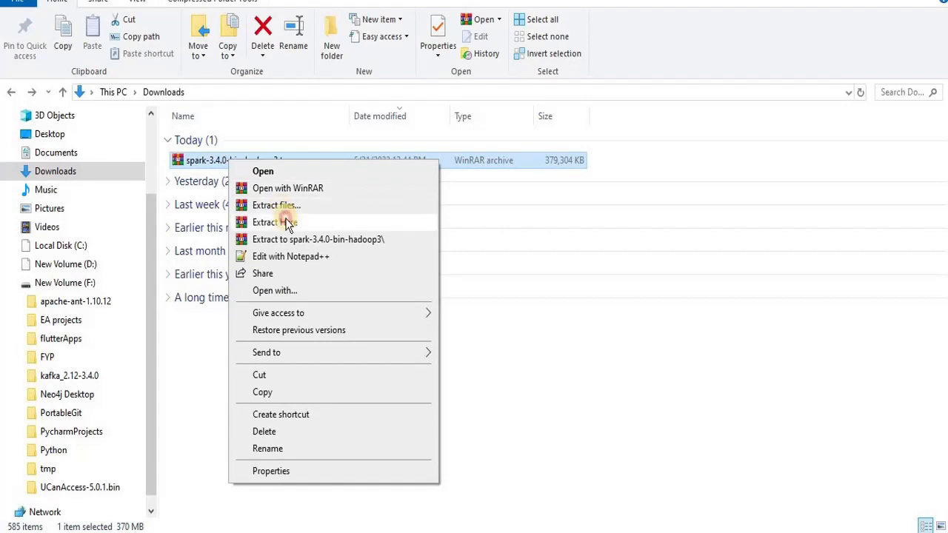
pyautogui.click(274, 222)
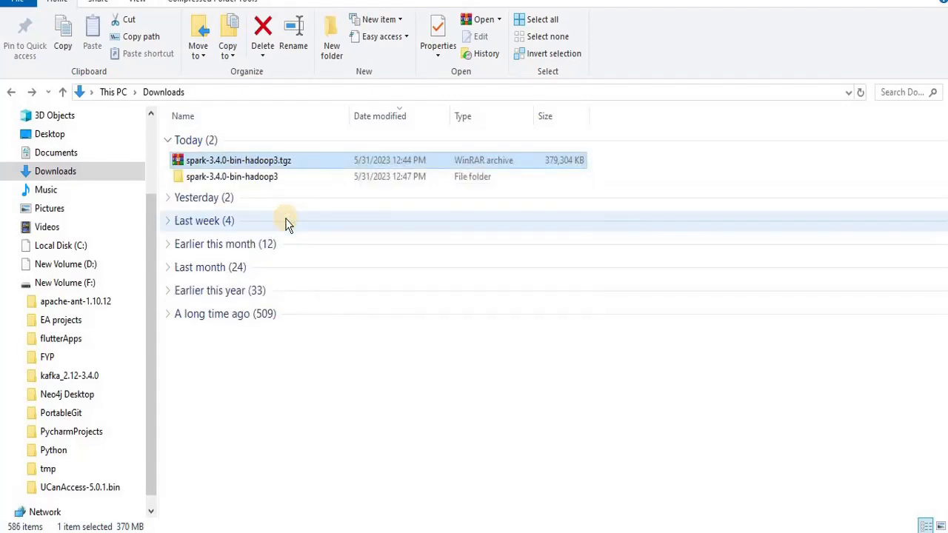
pyautogui.click(208, 176)
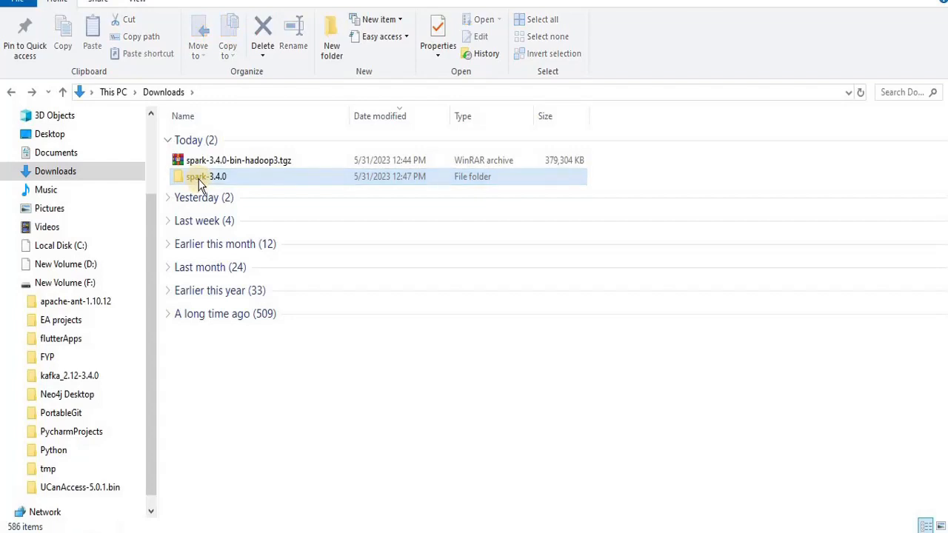
pyautogui.doubleClick(205, 176)
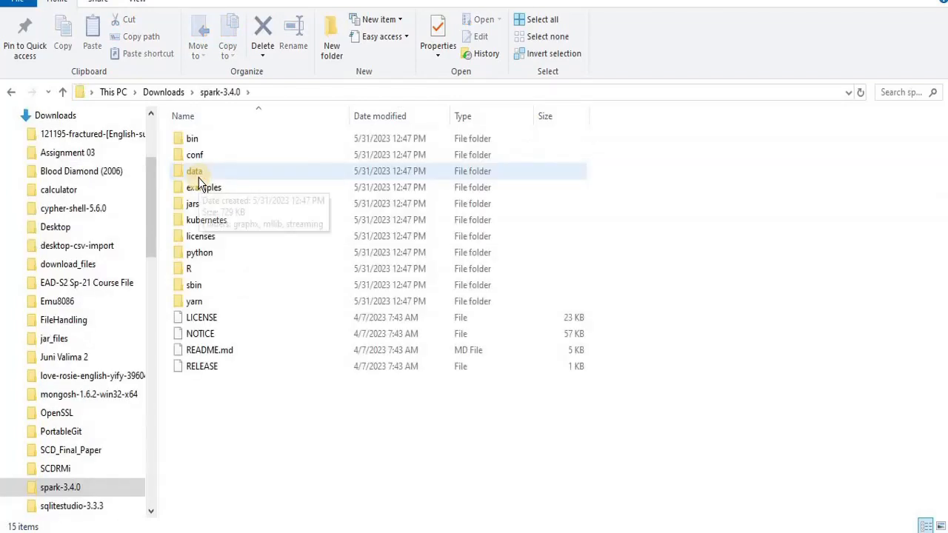
pyautogui.moveTo(200, 184)
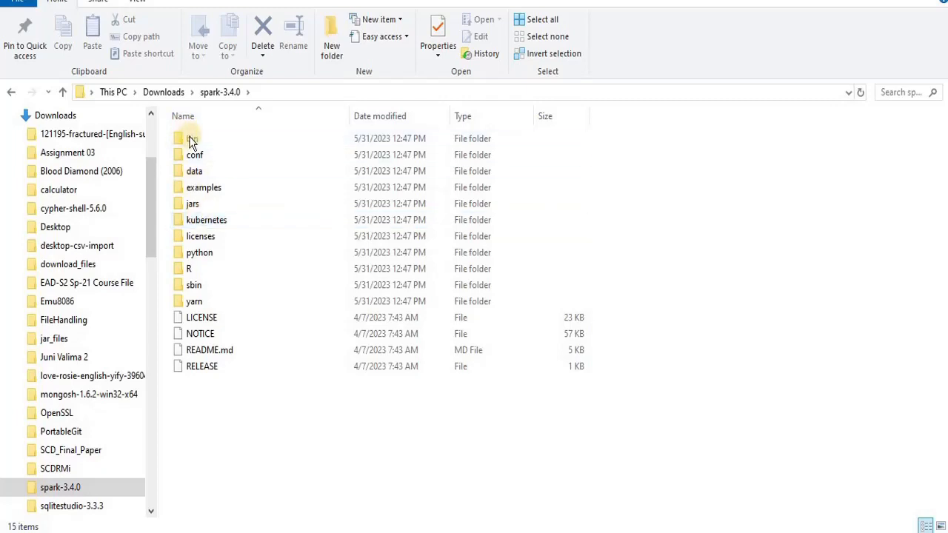
pyautogui.doubleClick(191, 138)
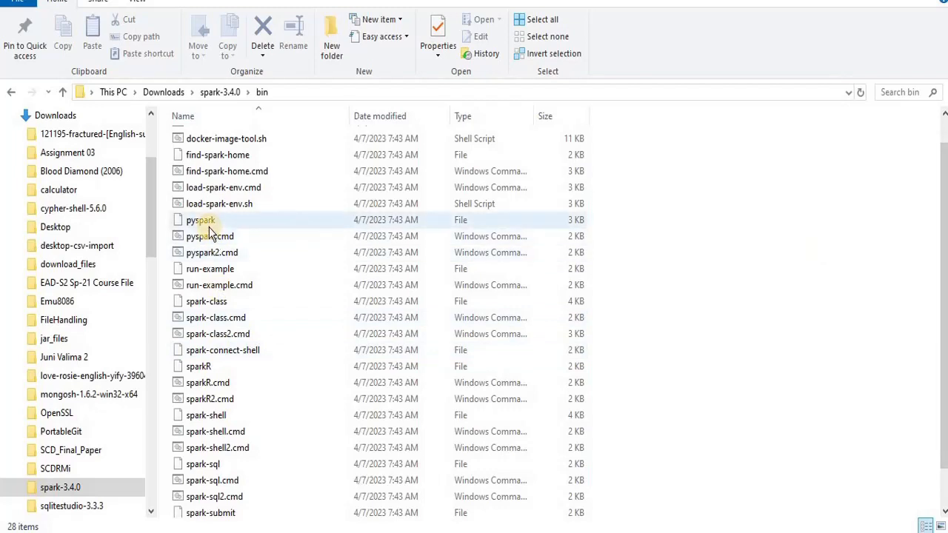
pyautogui.moveTo(211, 235)
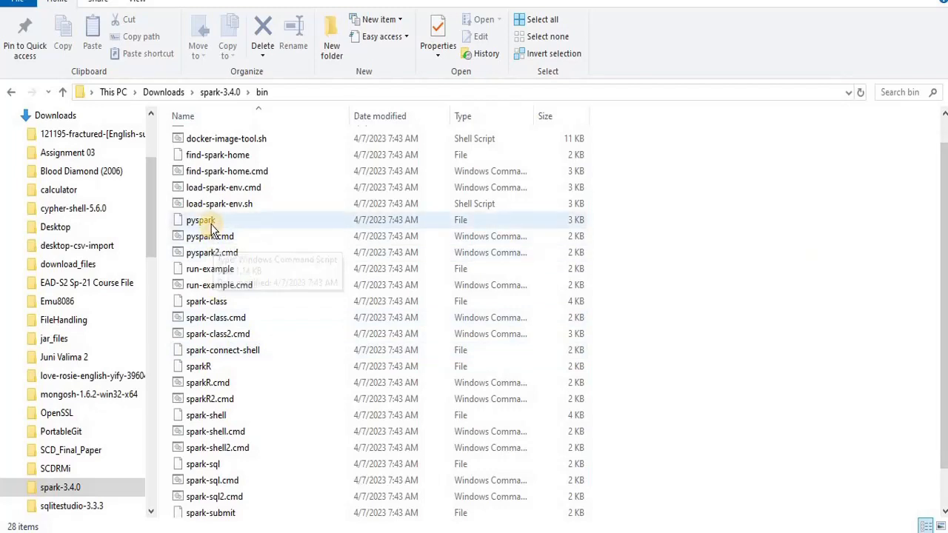
pyautogui.moveTo(213, 224)
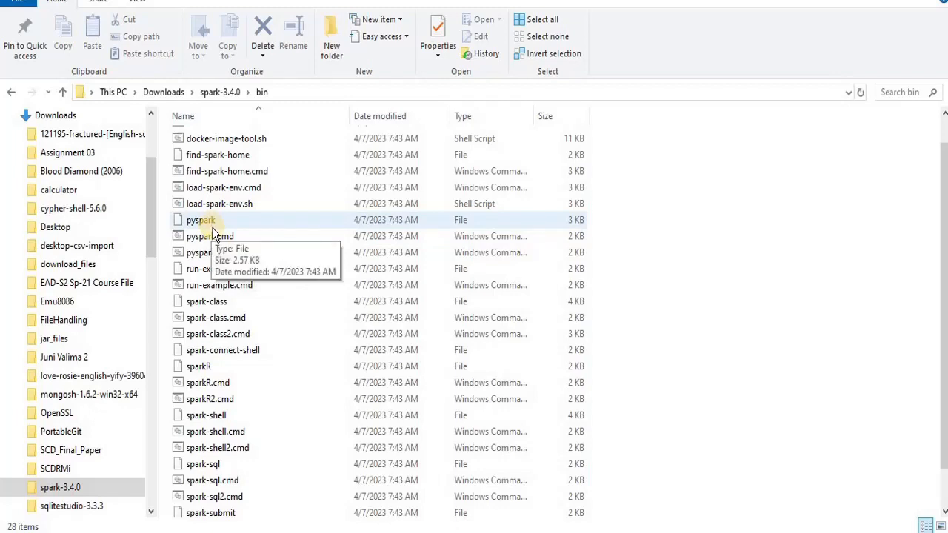
pyautogui.moveTo(217, 236)
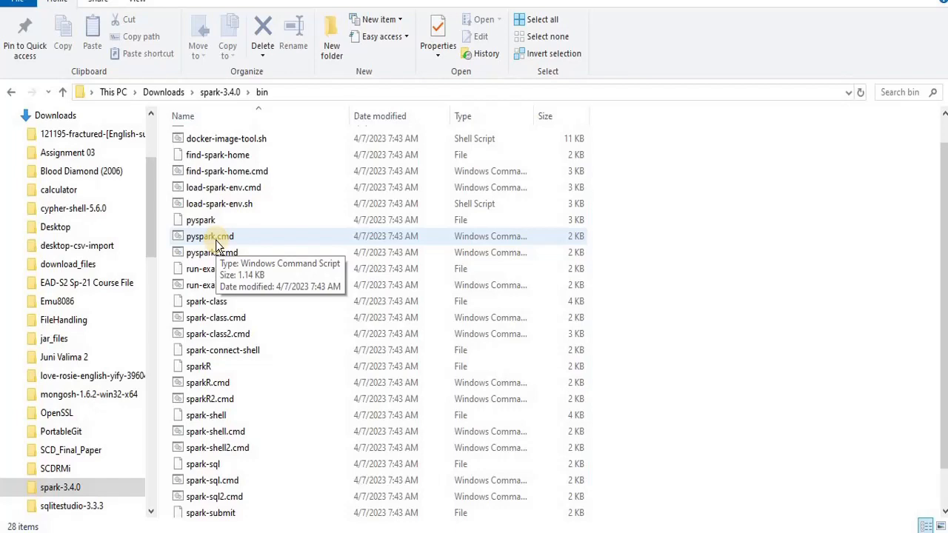
pyautogui.moveTo(9, 95)
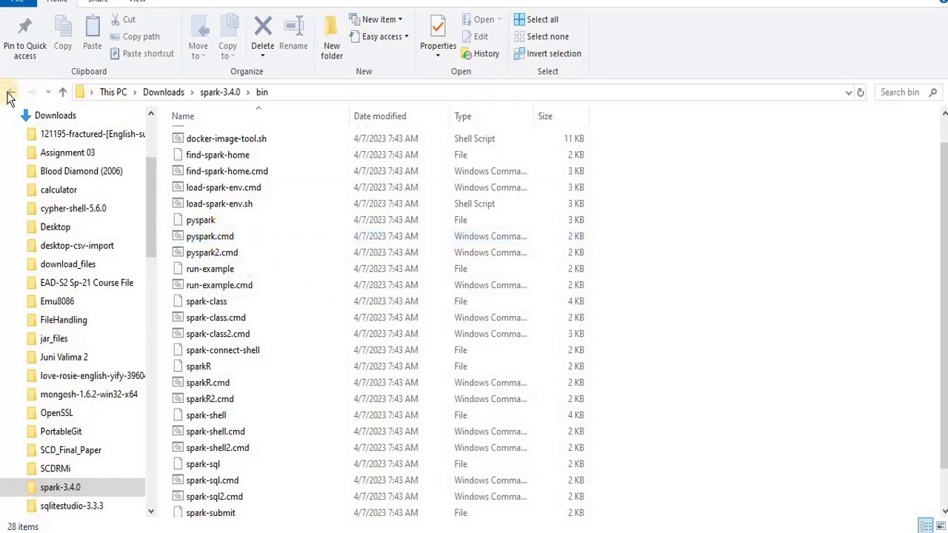
# Move the spark-3.4.0 folder from Downloads onto New Volume (F:).
pyautogui.click(11, 94)
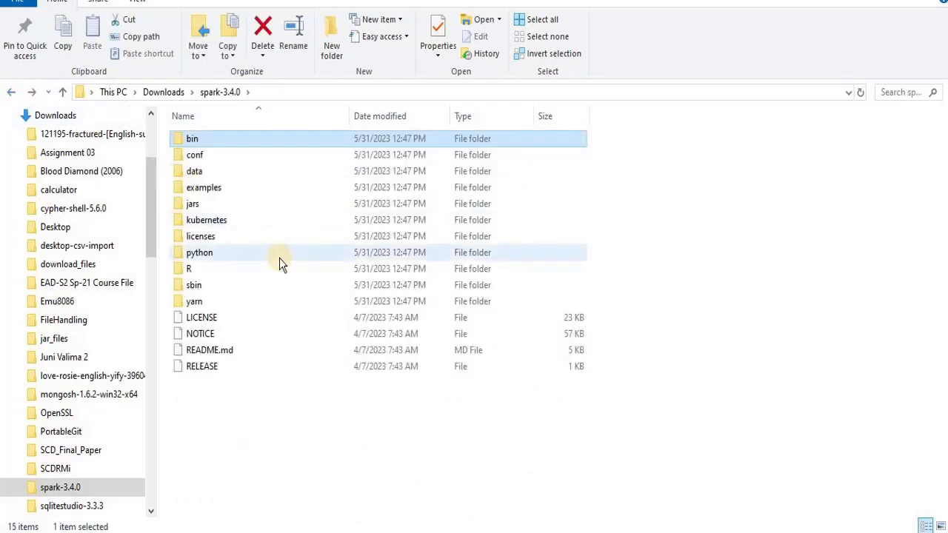
pyautogui.moveTo(281, 263)
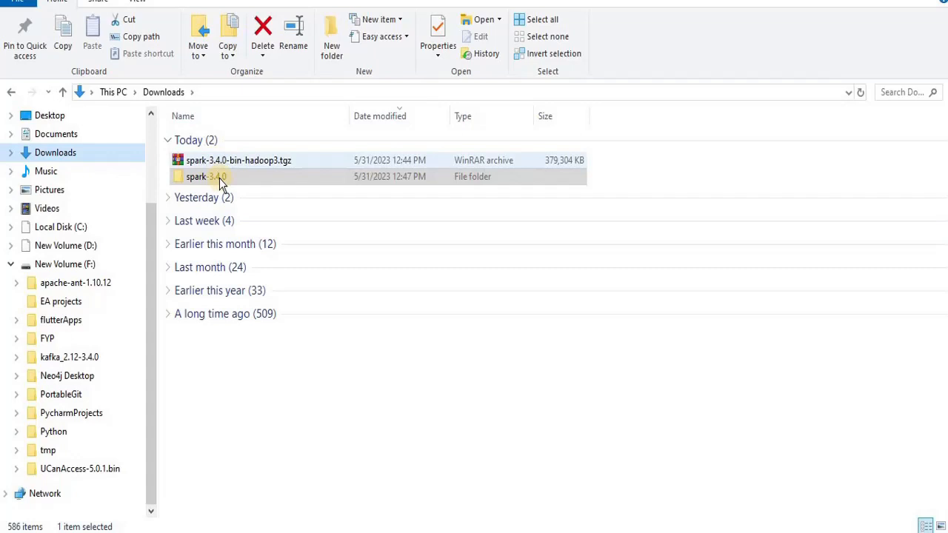
pyautogui.click(208, 176)
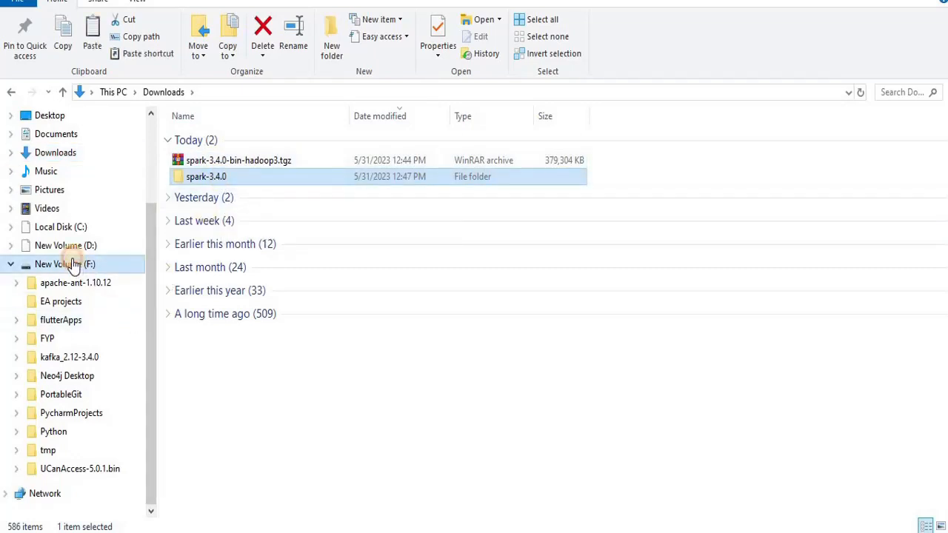
pyautogui.click(64, 264)
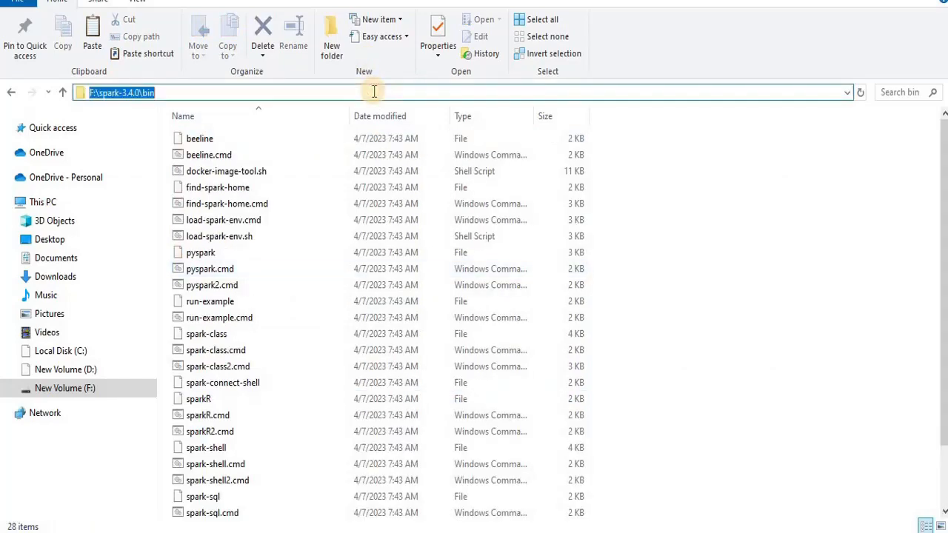
# Open a command prompt at F:\spark-3.4.0\bin and launch spark-shell.
pyautogui.write('cmd')
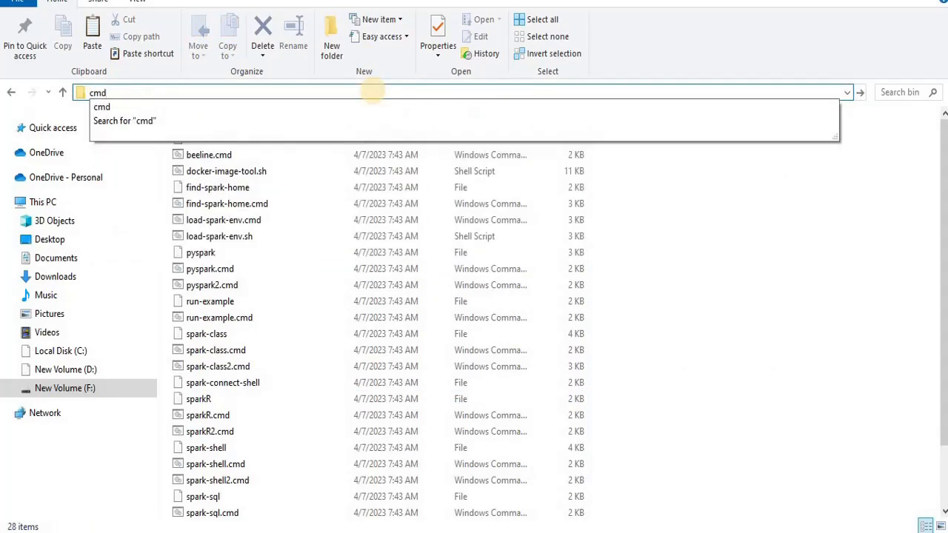
pyautogui.press('Enter')
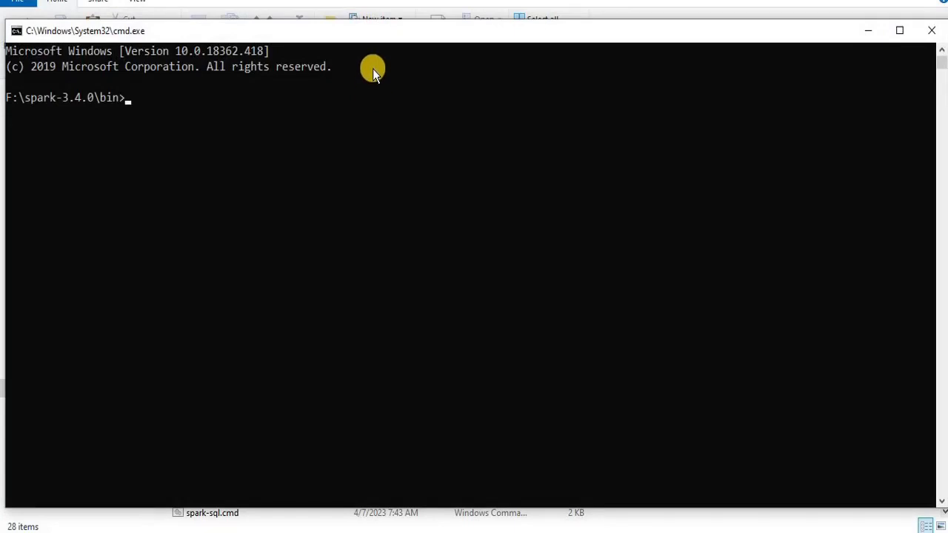
pyautogui.moveTo(367, 55)
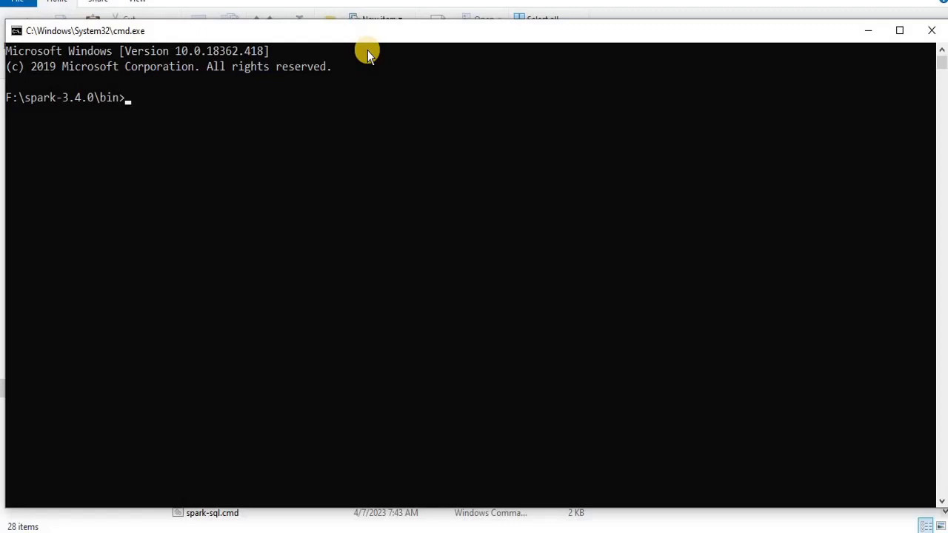
pyautogui.moveTo(414, 265)
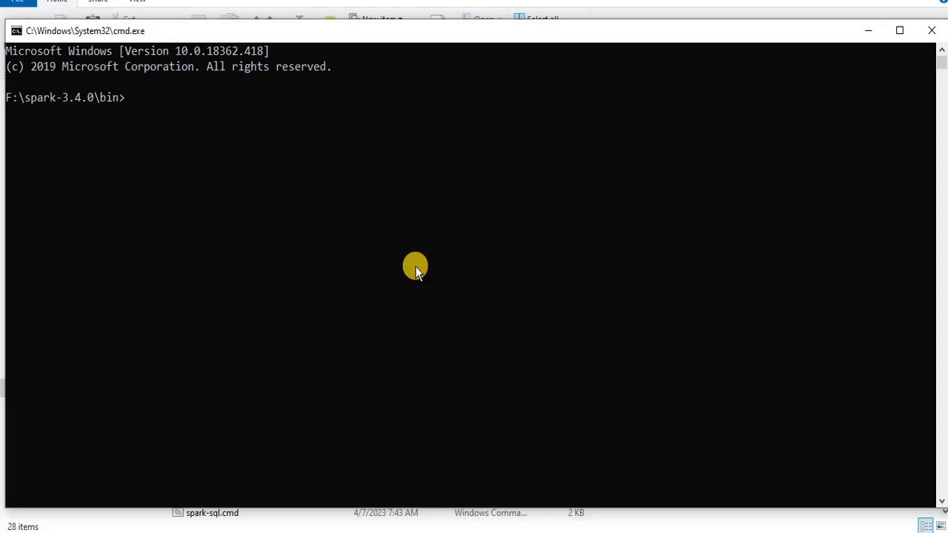
pyautogui.write('spark')
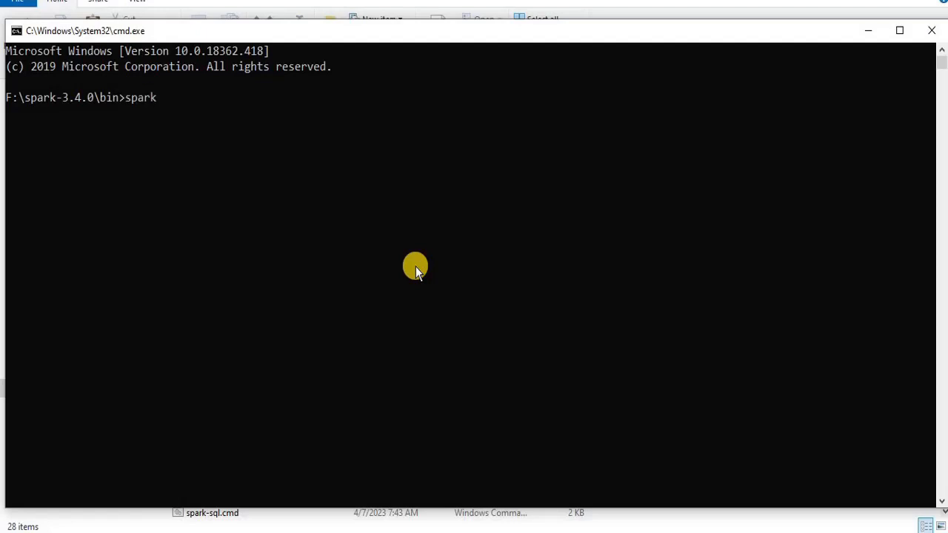
pyautogui.write('-shell')
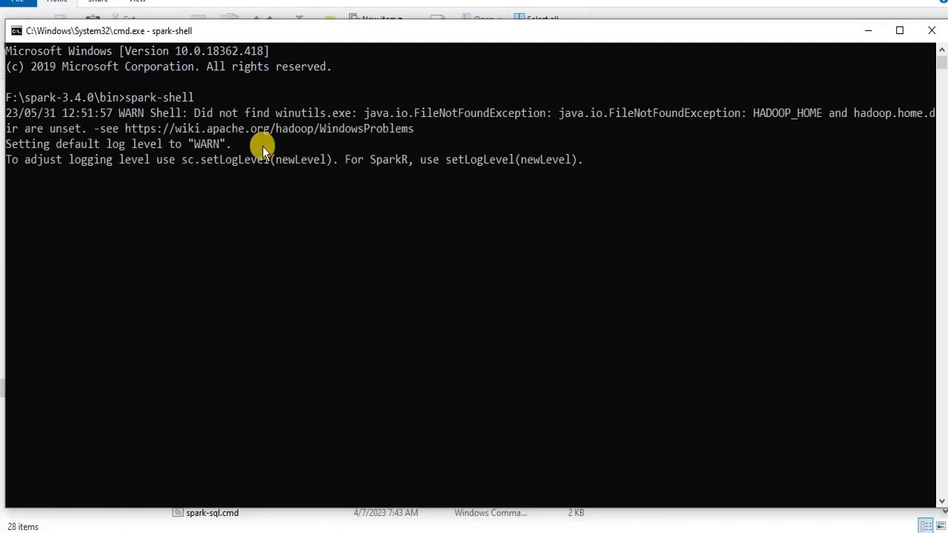
pyautogui.moveTo(169, 132)
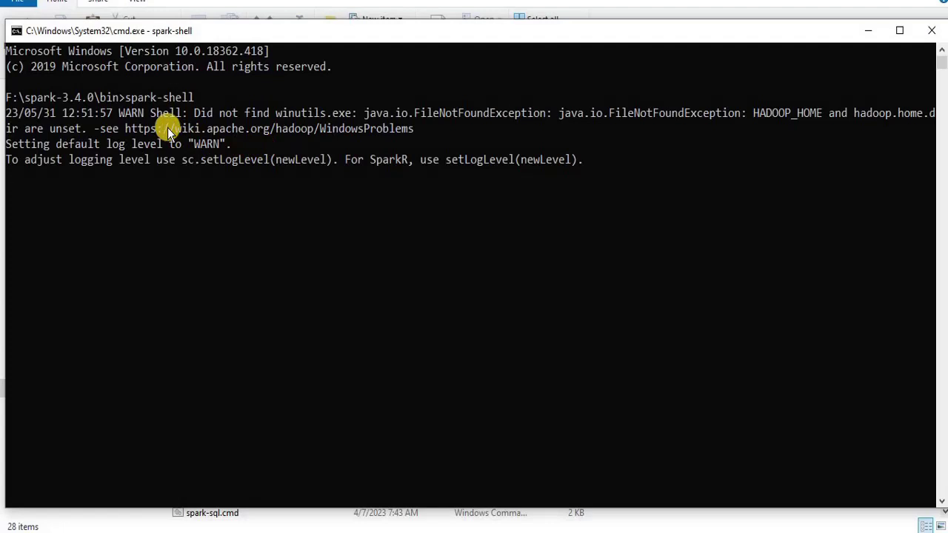
pyautogui.moveTo(278, 119)
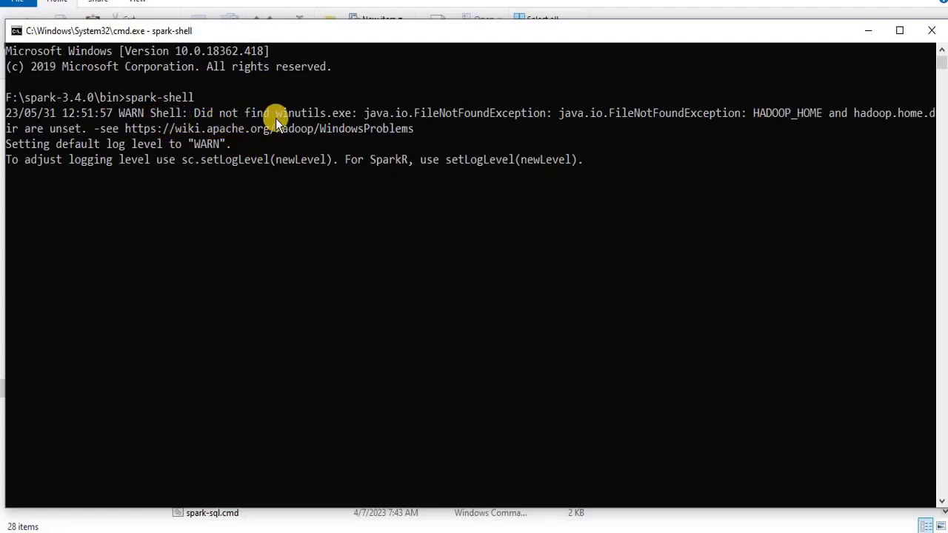
pyautogui.moveTo(432, 125)
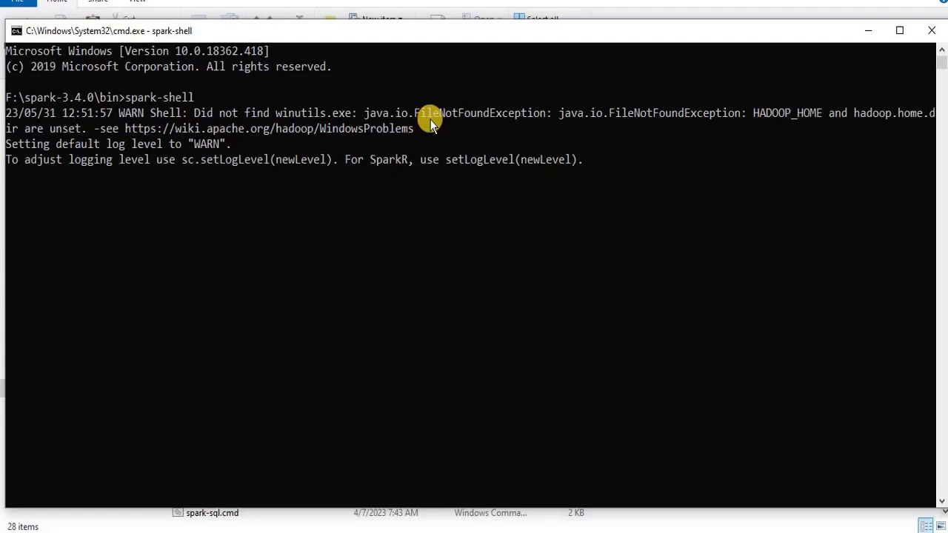
pyautogui.moveTo(632, 123)
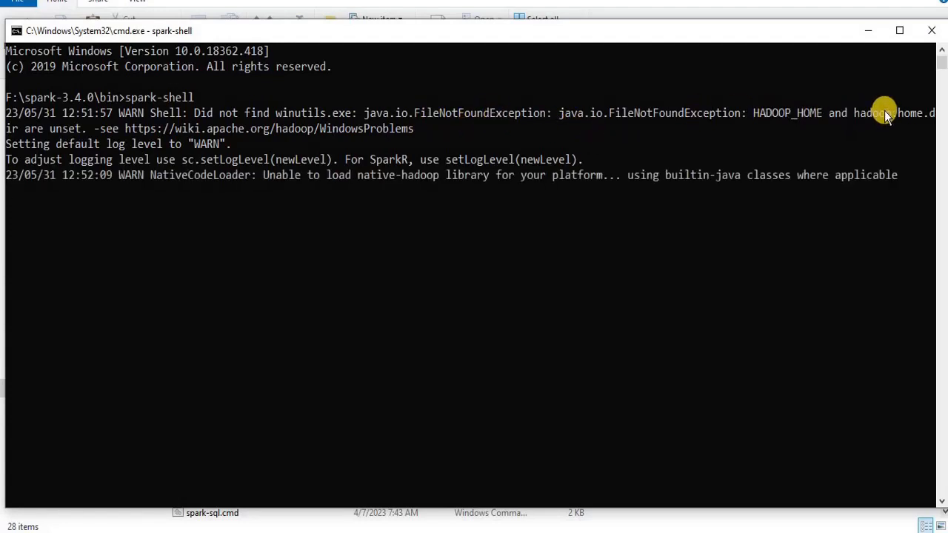
pyautogui.moveTo(365, 125)
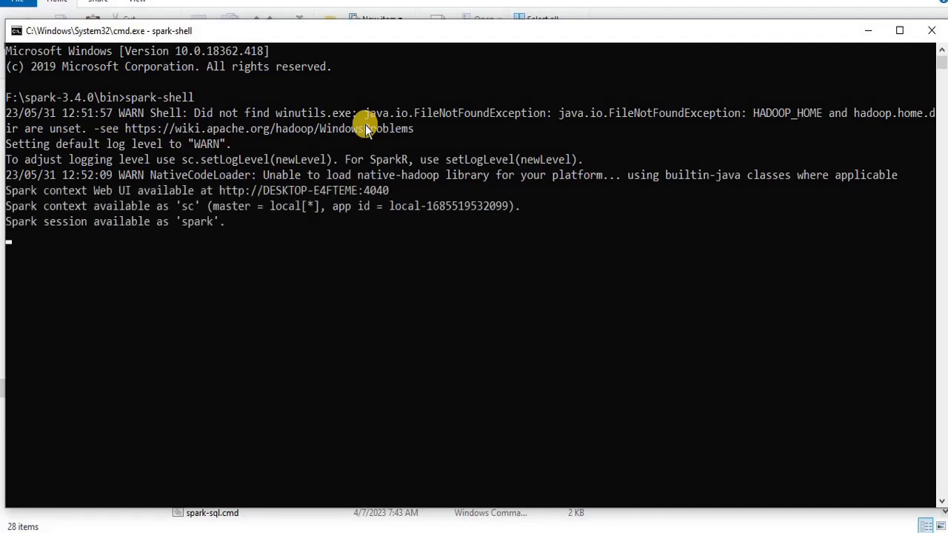
pyautogui.moveTo(245, 142)
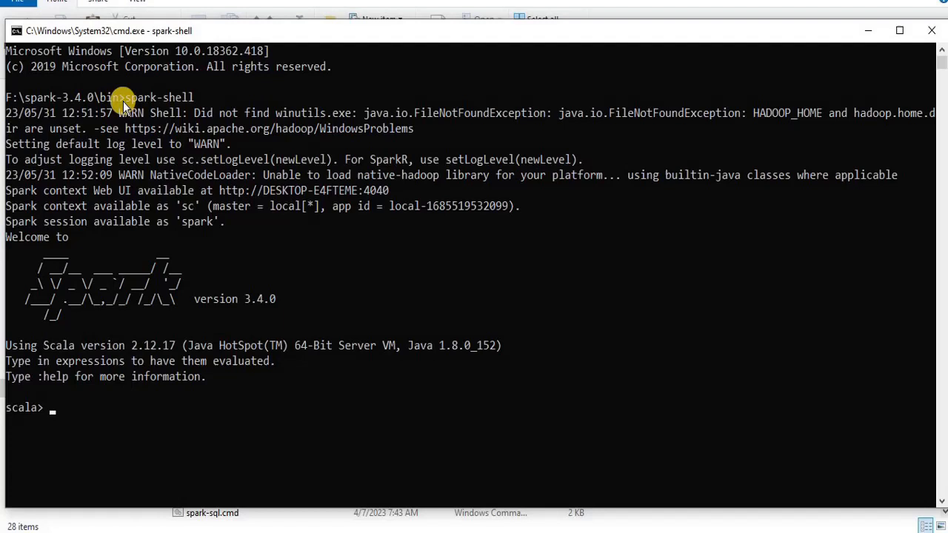
pyautogui.moveTo(315, 122)
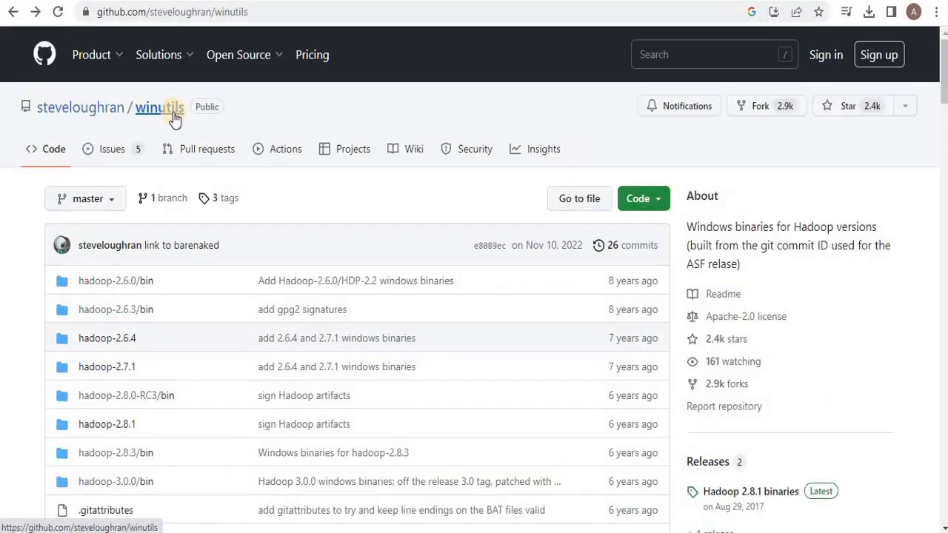
pyautogui.moveTo(91, 137)
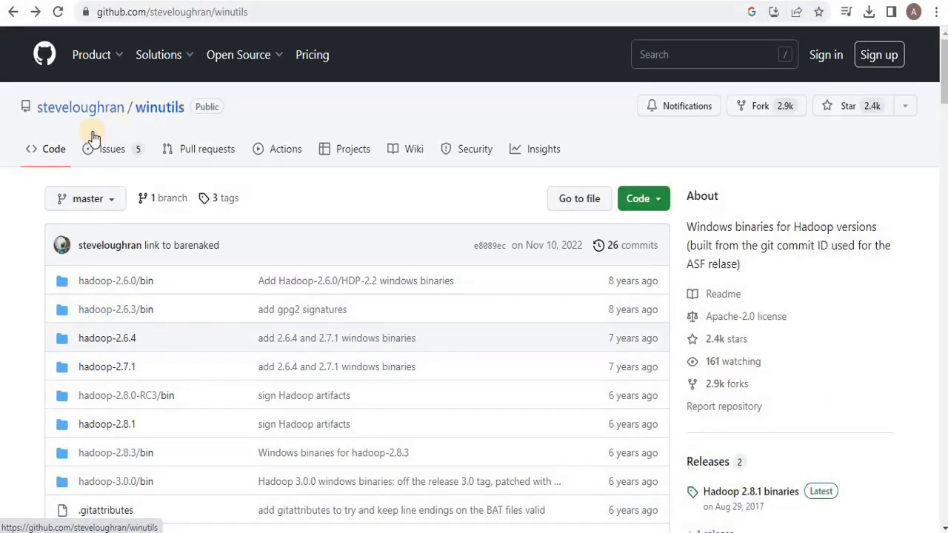
pyautogui.moveTo(218, 262)
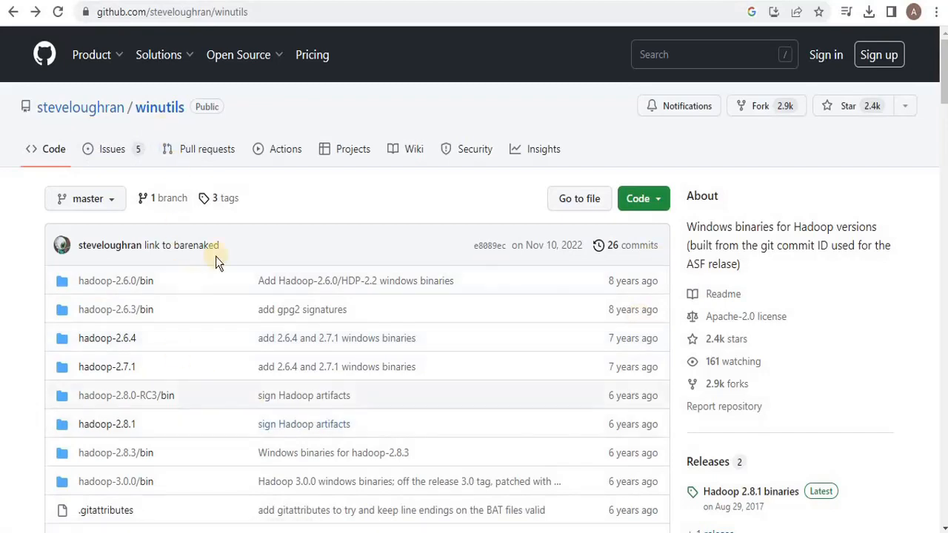
pyautogui.moveTo(942, 59)
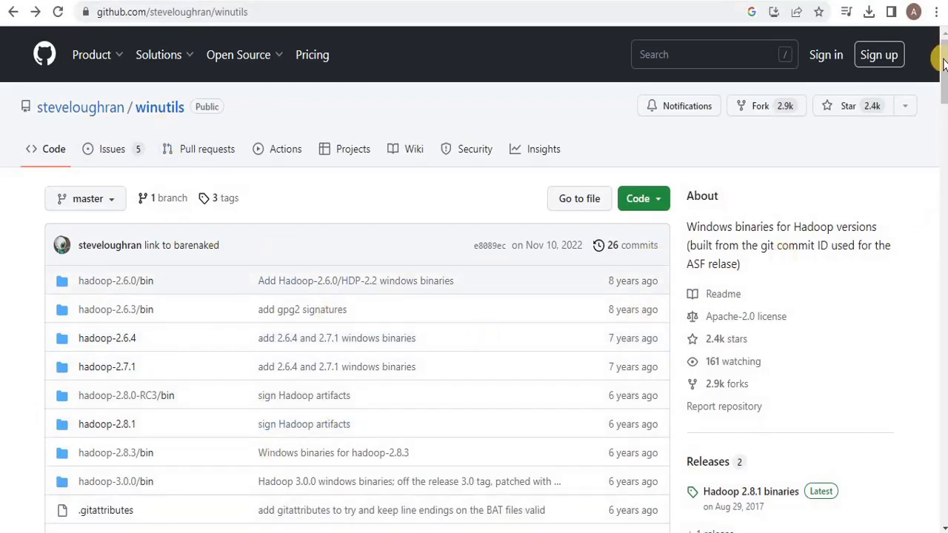
# Scroll through the winutils repository's Hadoop version folders.
pyautogui.scroll(-3)
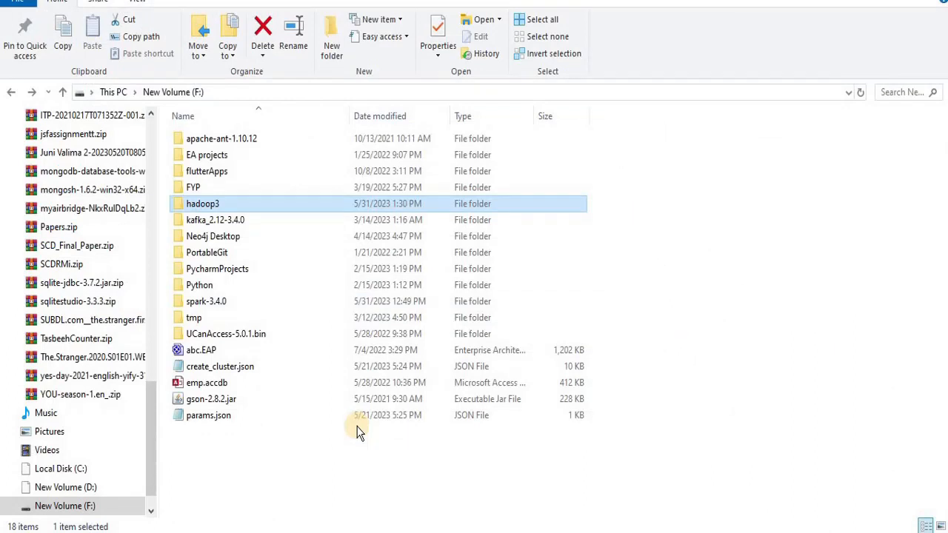
pyautogui.doubleClick(203, 204)
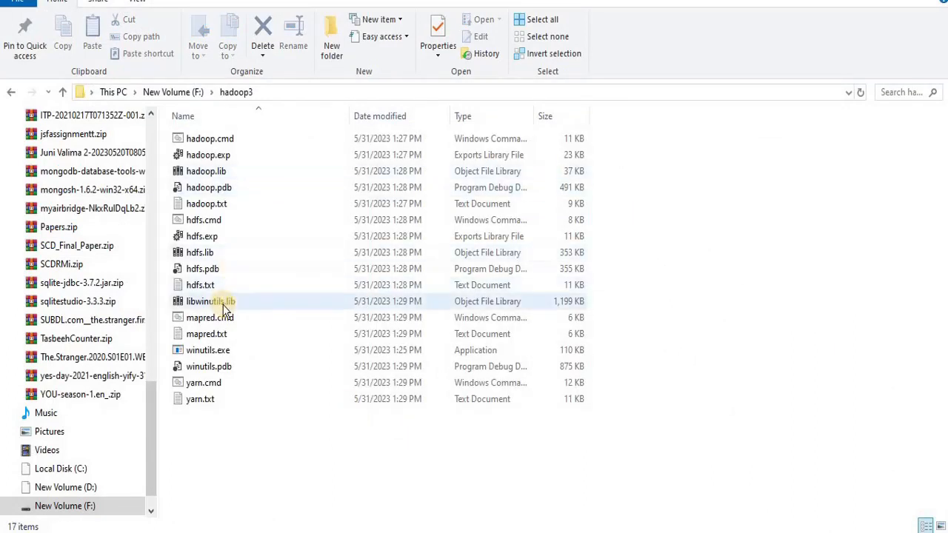
pyautogui.moveTo(225, 310)
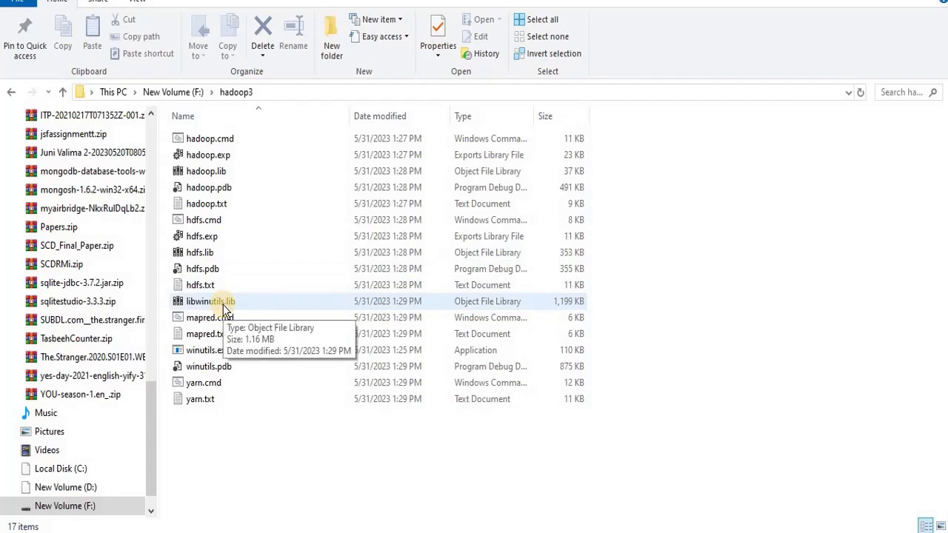
pyautogui.click(208, 350)
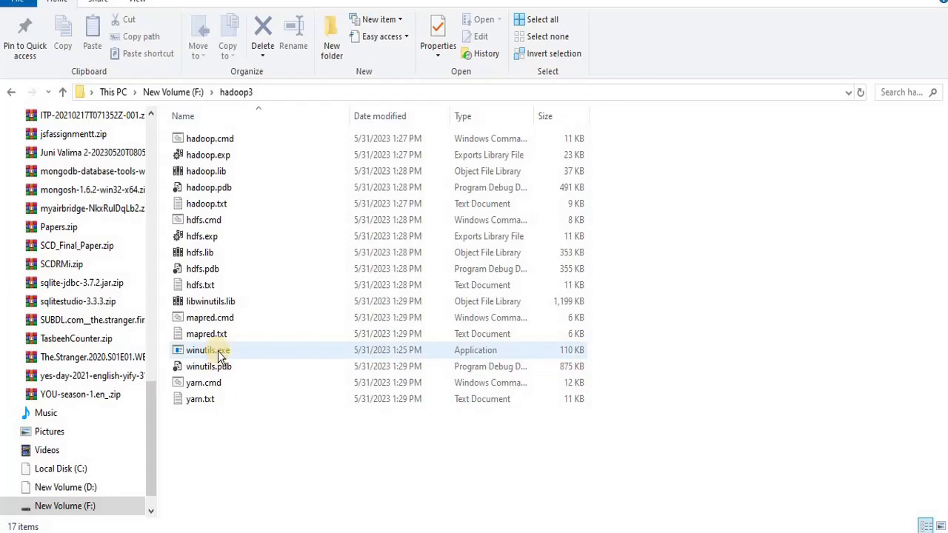
pyautogui.click(12, 94)
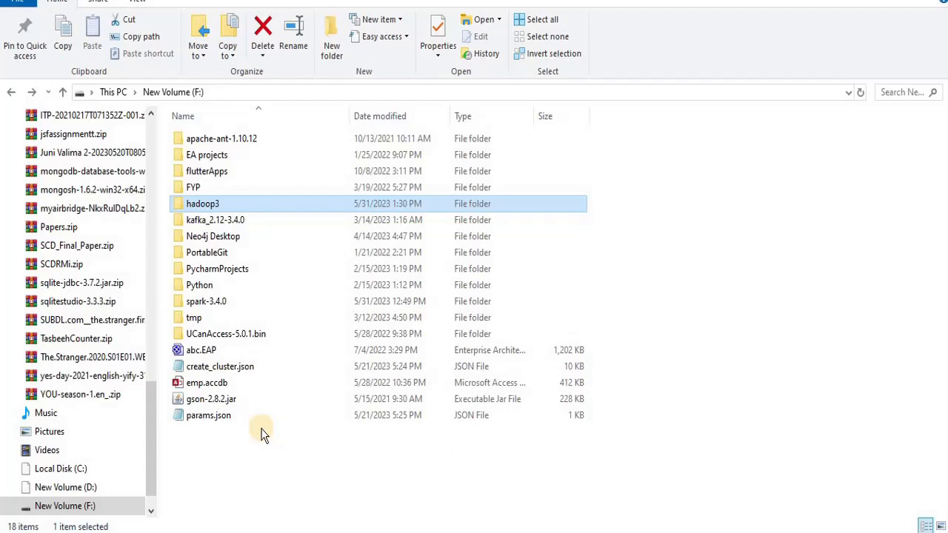
pyautogui.moveTo(213, 212)
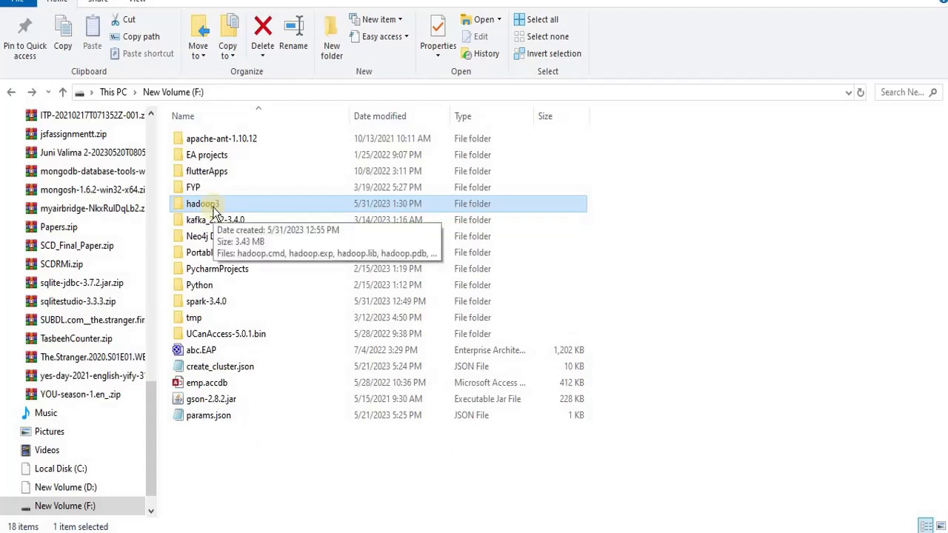
# Open F:\hadoop3 and put its address bar into edit mode.
pyautogui.doubleClick(202, 204)
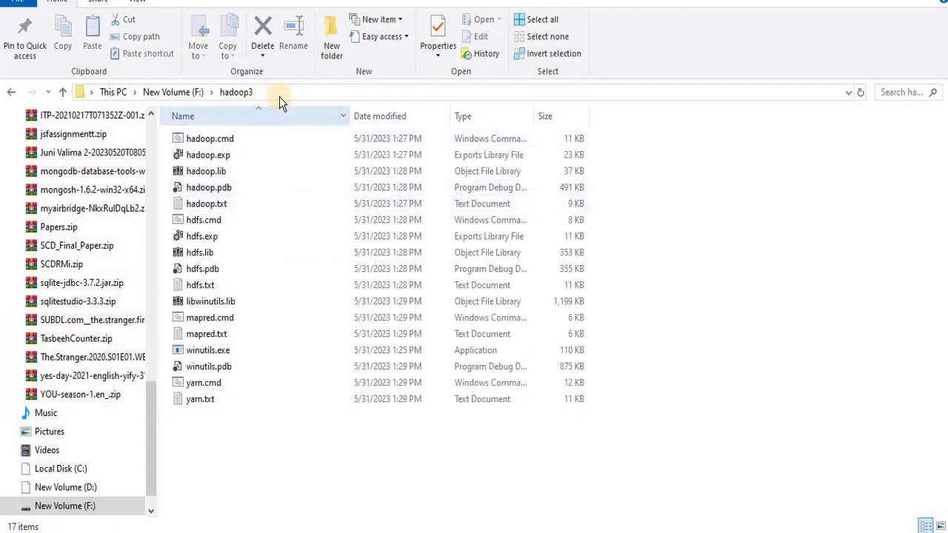
pyautogui.click(291, 92)
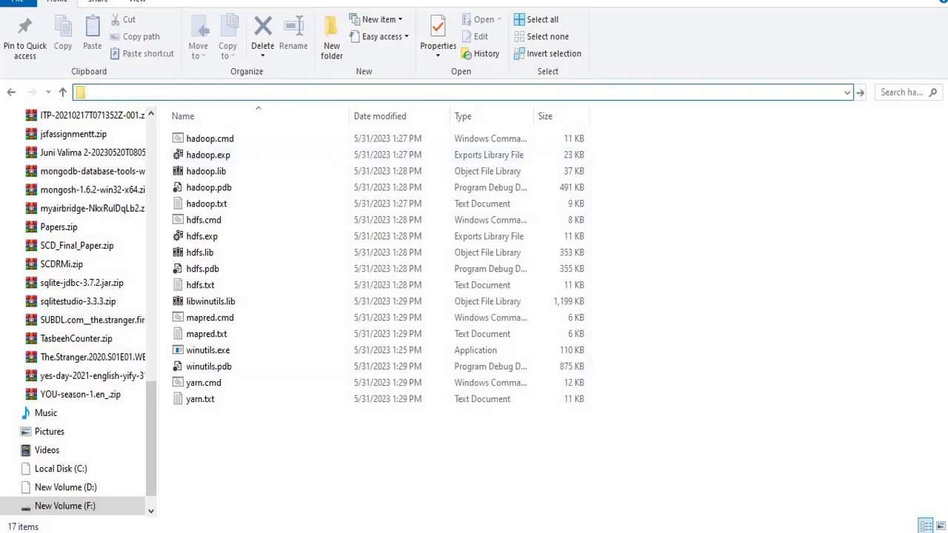
pyautogui.moveTo(390, 434)
pyautogui.write('cmd')
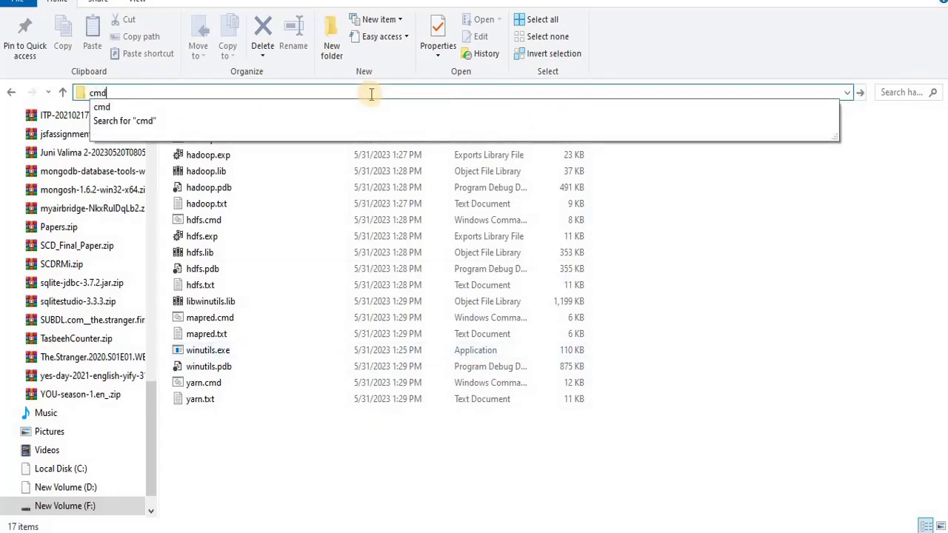
# Open a command prompt in F:\hadoop3 and enter setx HADOOP_HOME F:\hadoop3.
pyautogui.press('Enter')
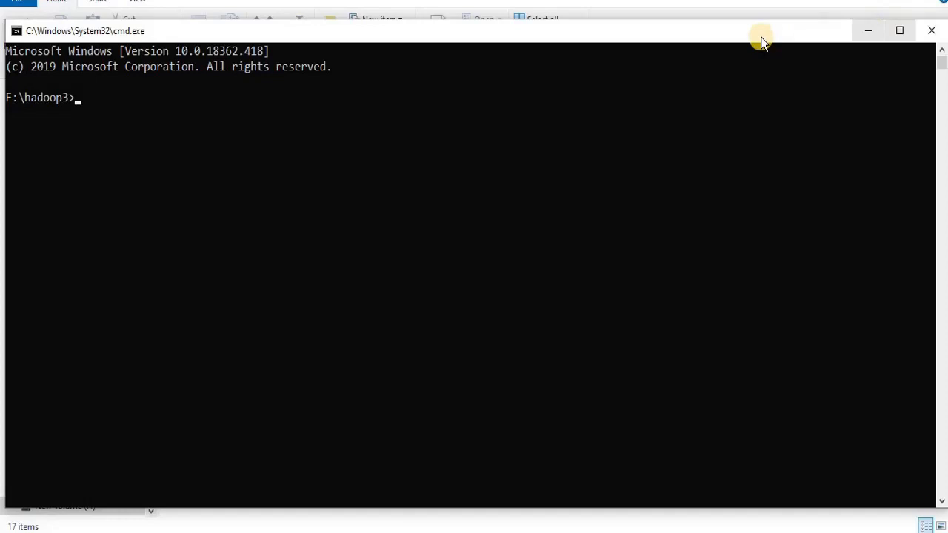
pyautogui.moveTo(357, 134)
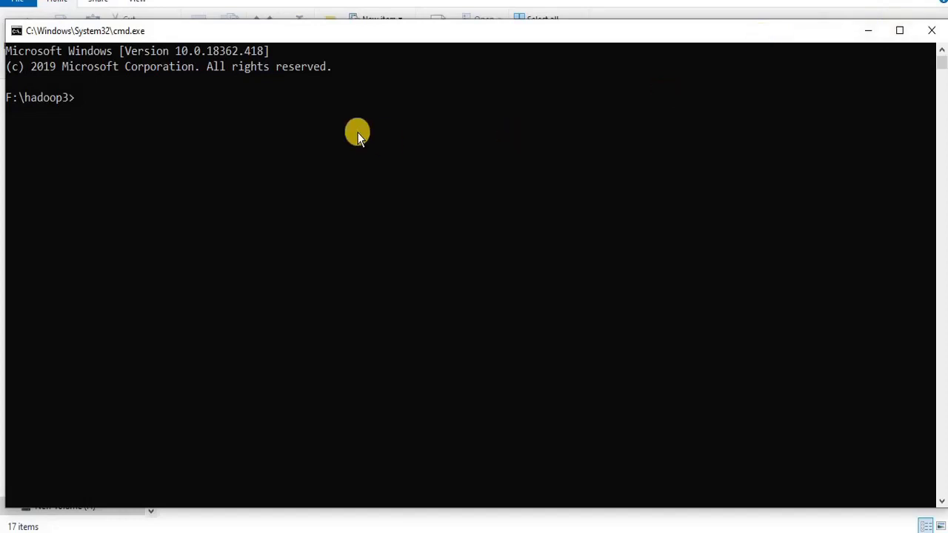
pyautogui.write('setx')
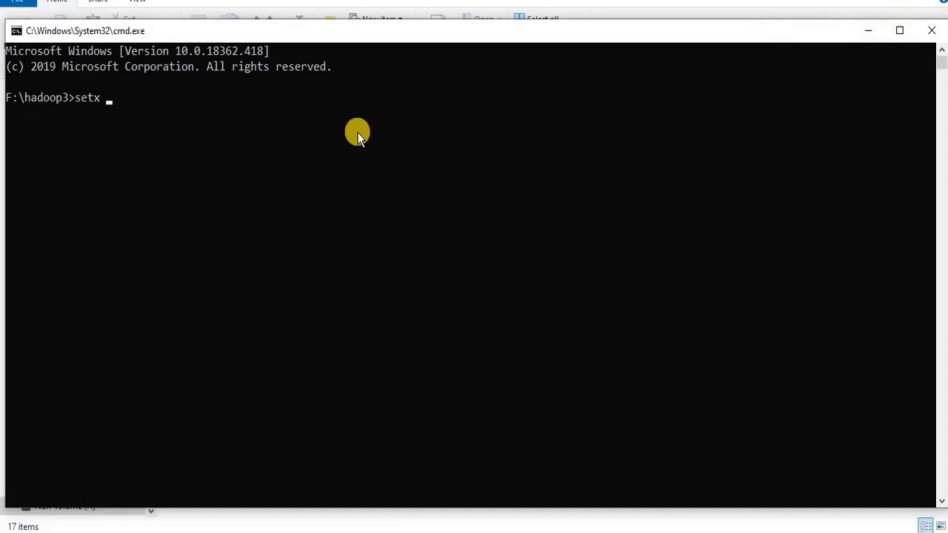
pyautogui.write('HAD')
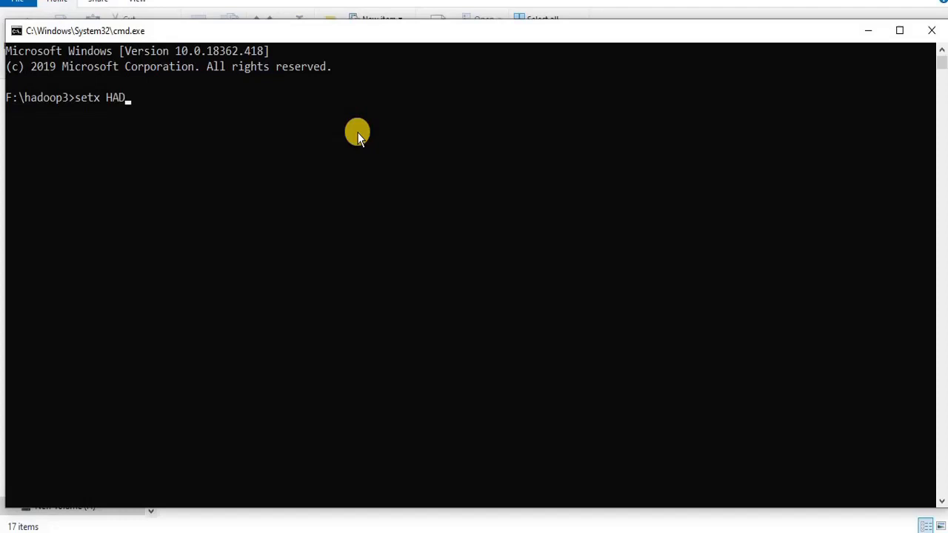
pyautogui.write('OOP_H')
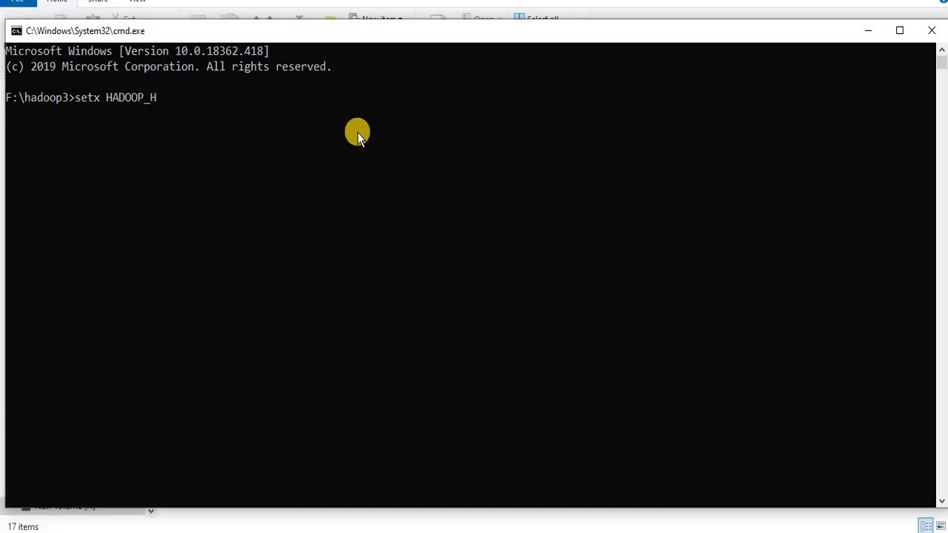
pyautogui.write('OME F:\\hadoop3')
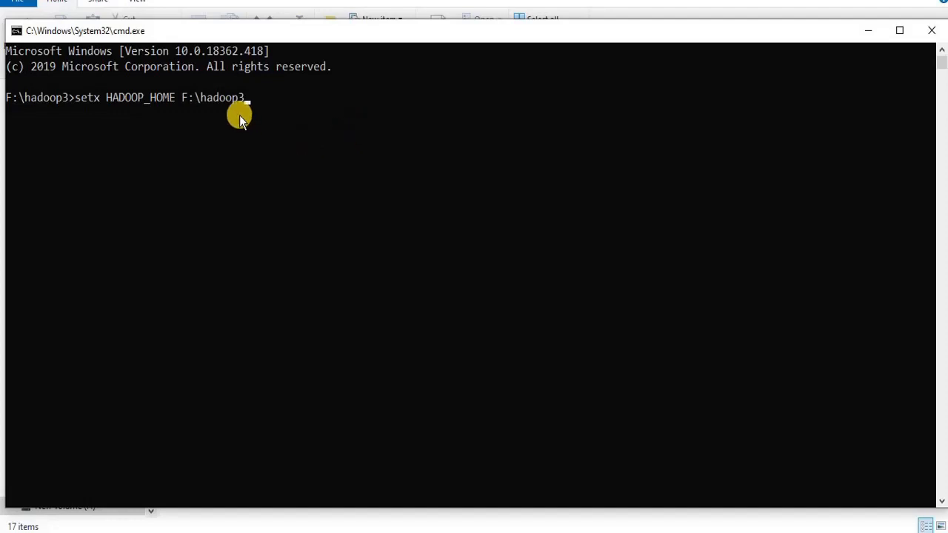
pyautogui.moveTo(262, 107)
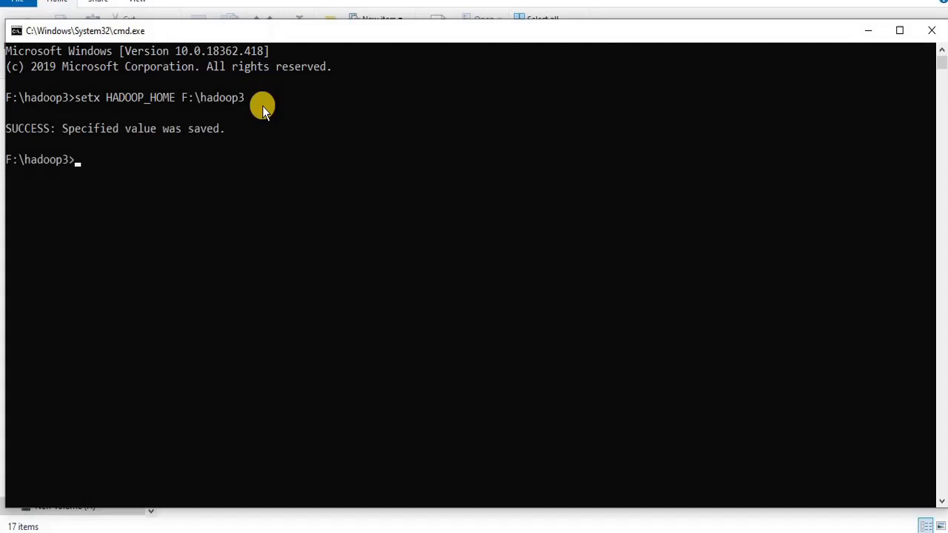
pyautogui.moveTo(187, 134)
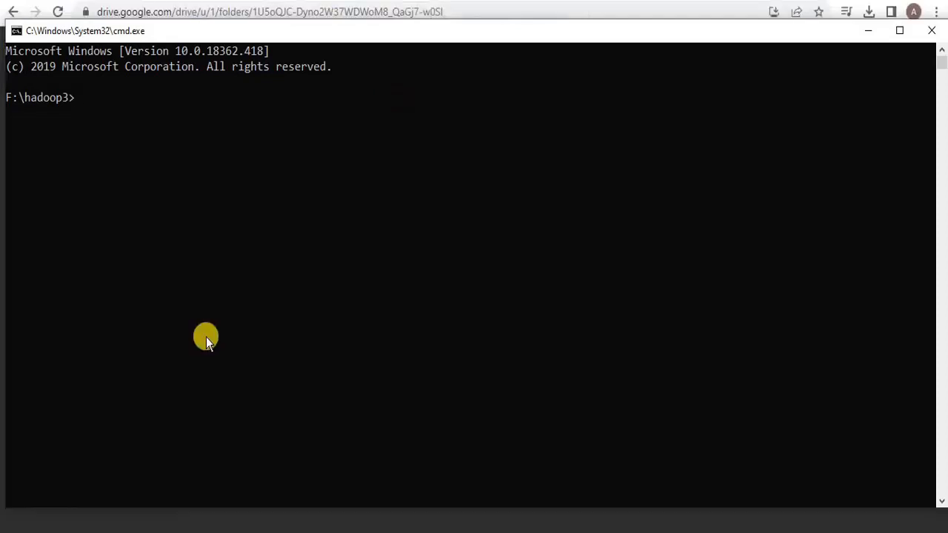
# Run echo %HADOOP_HOME% in a new prompt to confirm it prints F:\hadoop3.
pyautogui.write('ech')
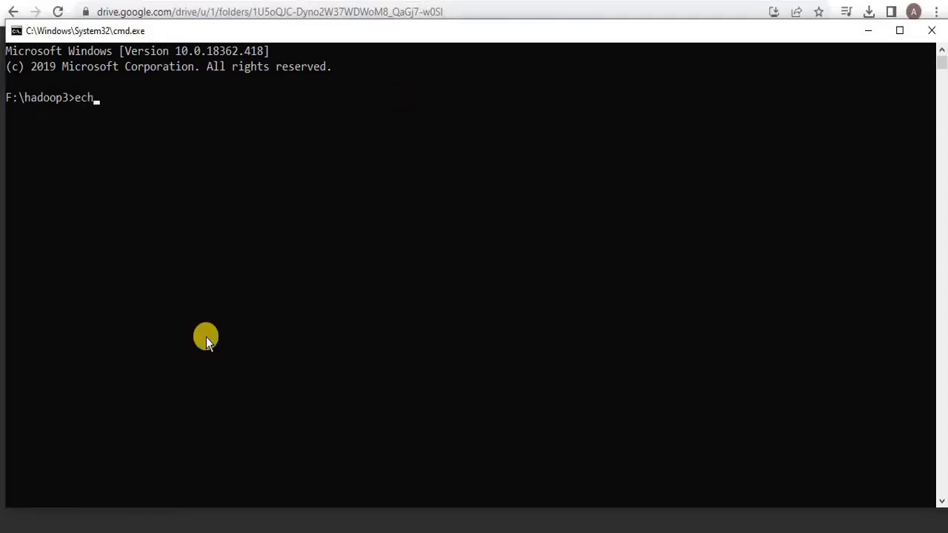
pyautogui.write('o %HA')
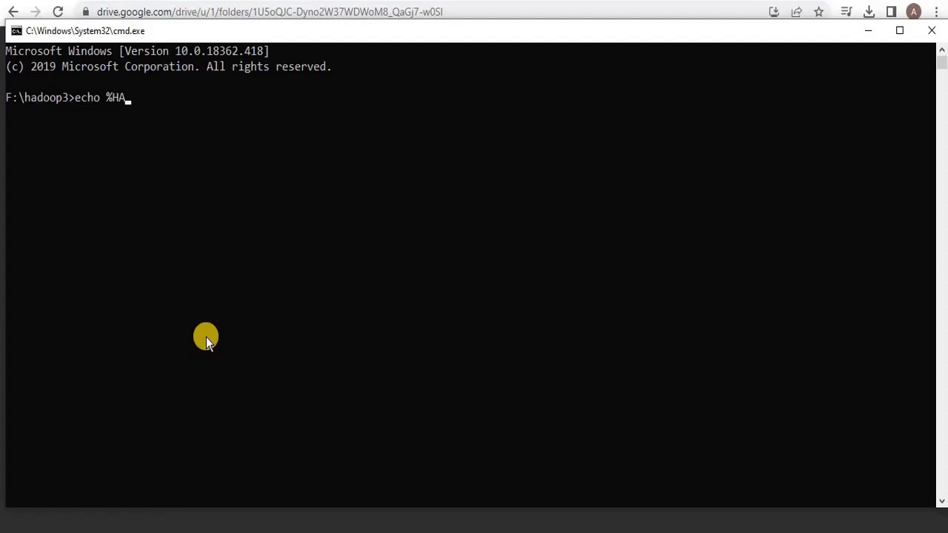
pyautogui.write('DOOP_HOM')
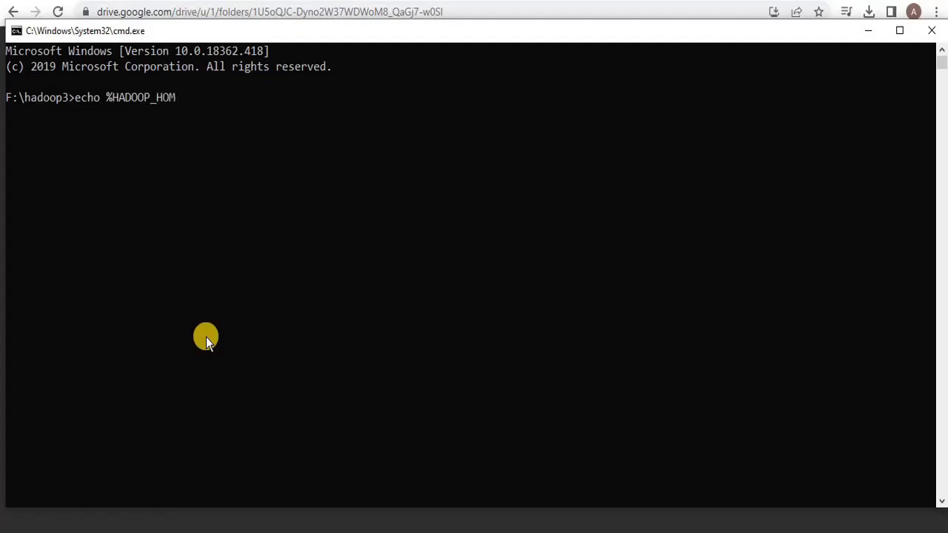
pyautogui.press('Enter')
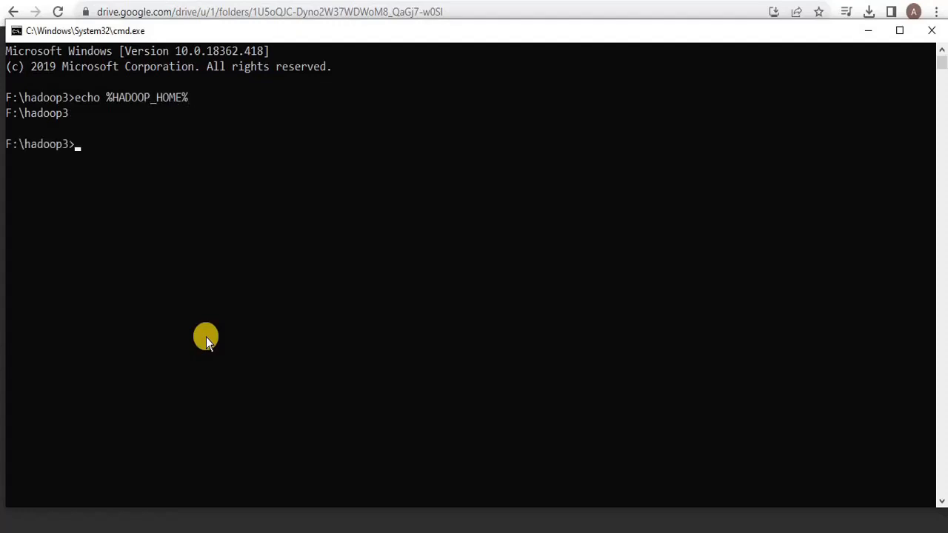
pyautogui.moveTo(229, 126)
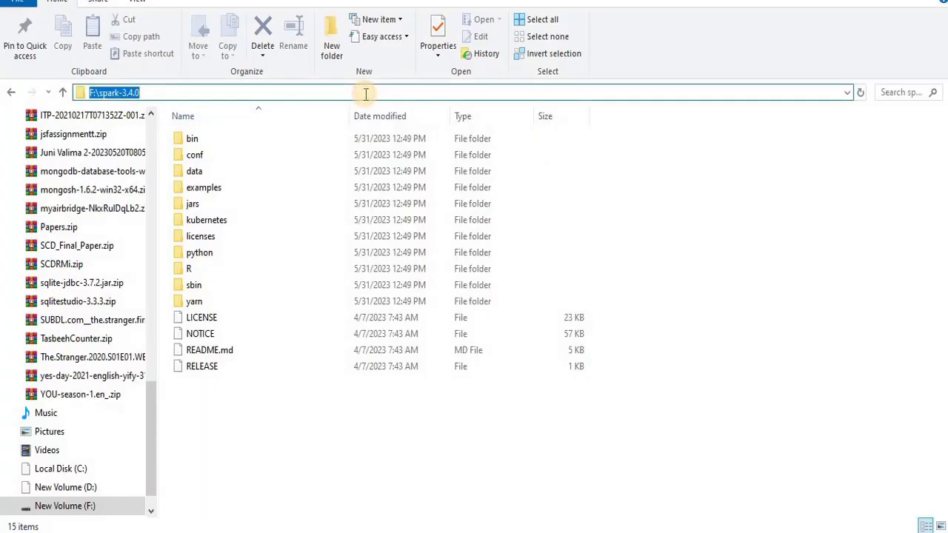
# Start a command prompt in F:\spark-3.4.0\bin and run spark-shell to the scala> prompt.
pyautogui.write('cmd')
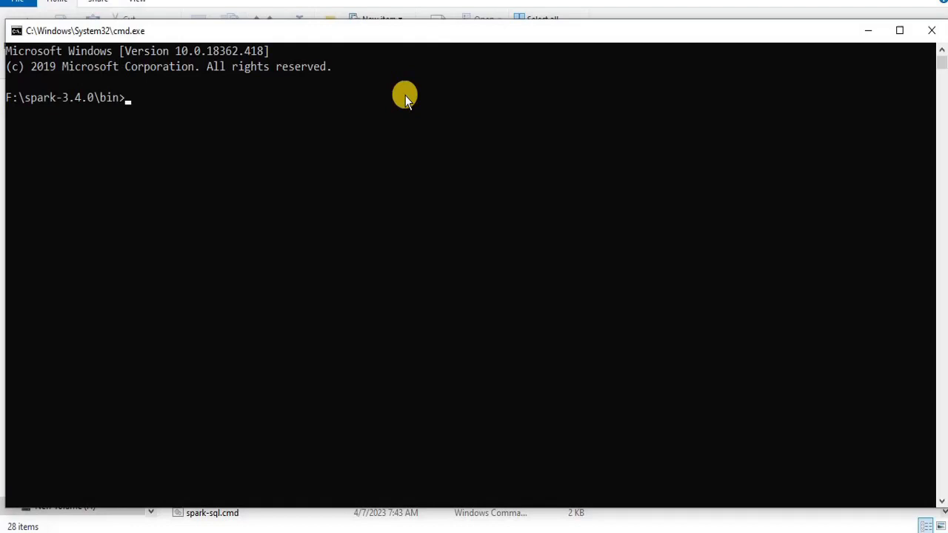
pyautogui.write('s')
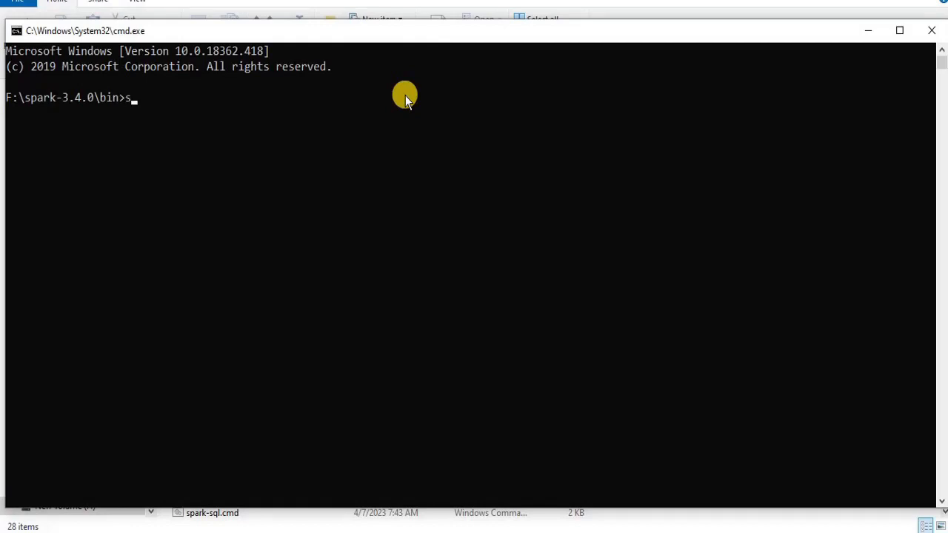
pyautogui.write('park-')
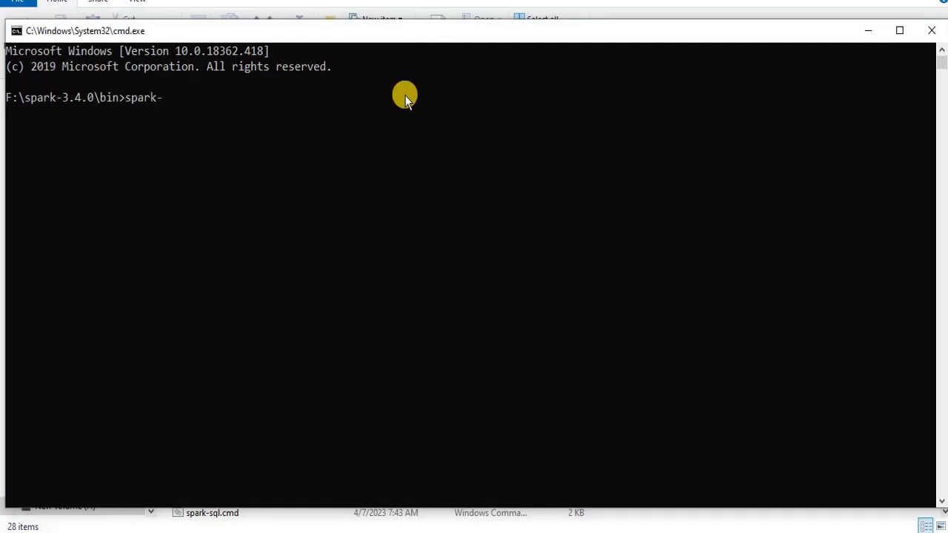
pyautogui.write('shell')
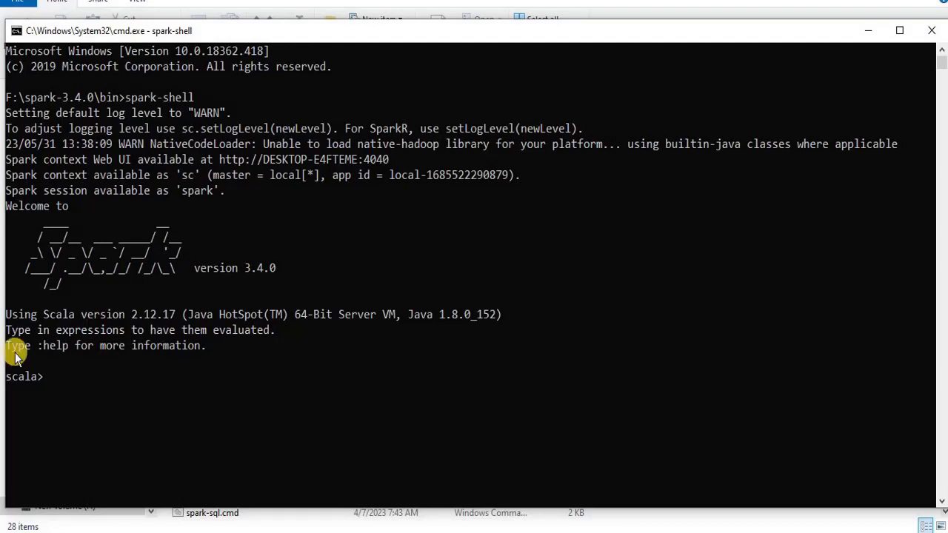
pyautogui.moveTo(53, 356)
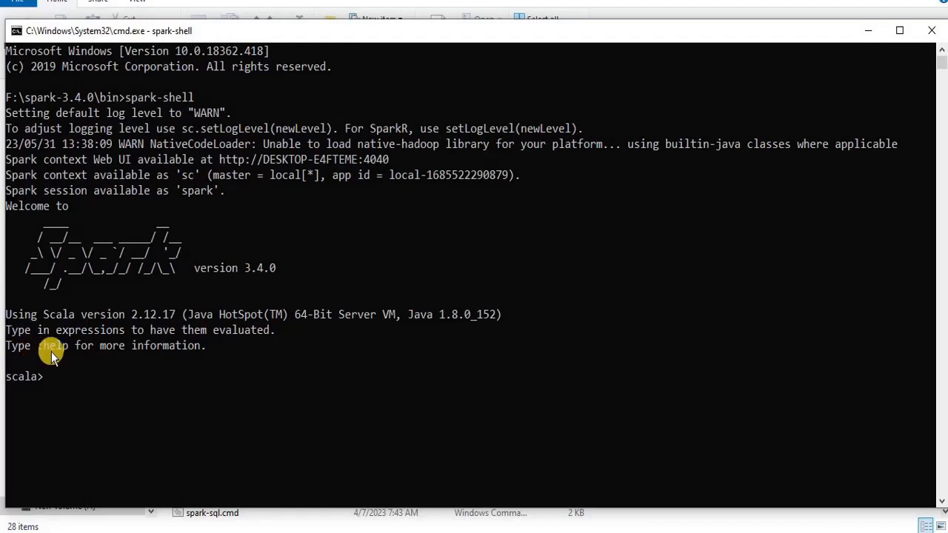
pyautogui.moveTo(41, 377)
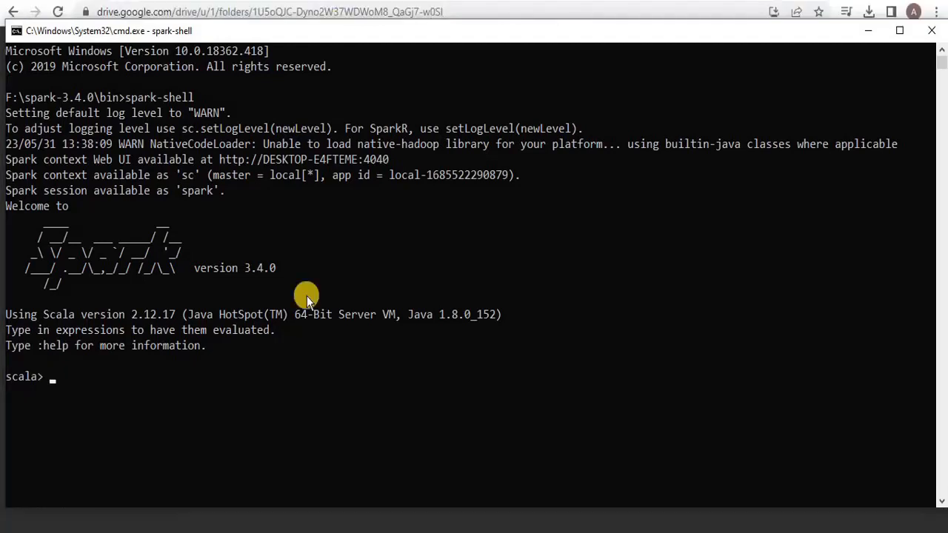
# Quit spark-shell with :quit, clear the screen, and start entering the pyspark command.
pyautogui.write(':qui')
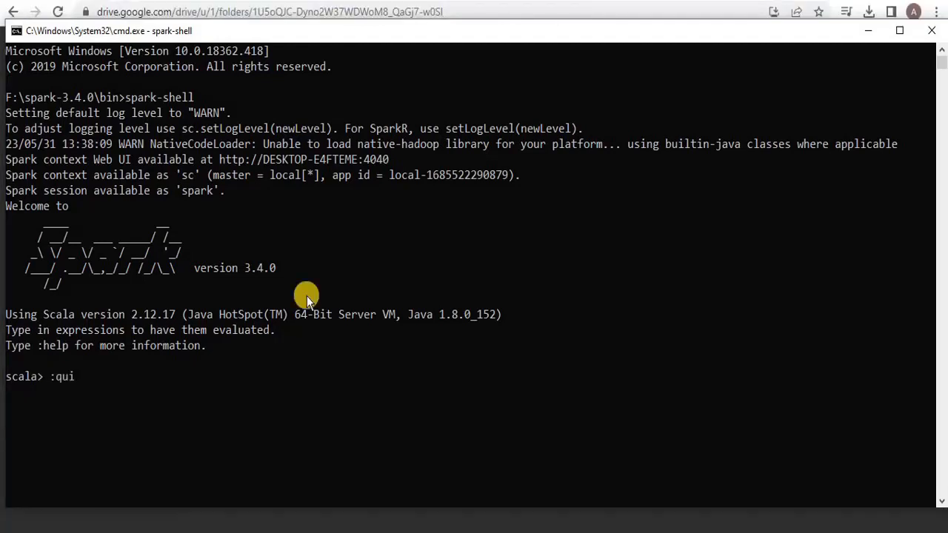
pyautogui.press('Enter')
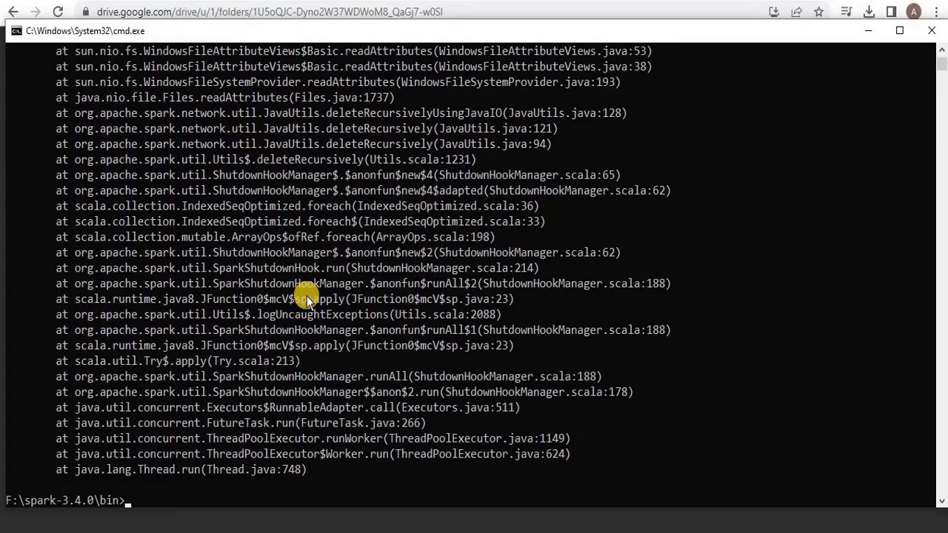
pyautogui.write('c')
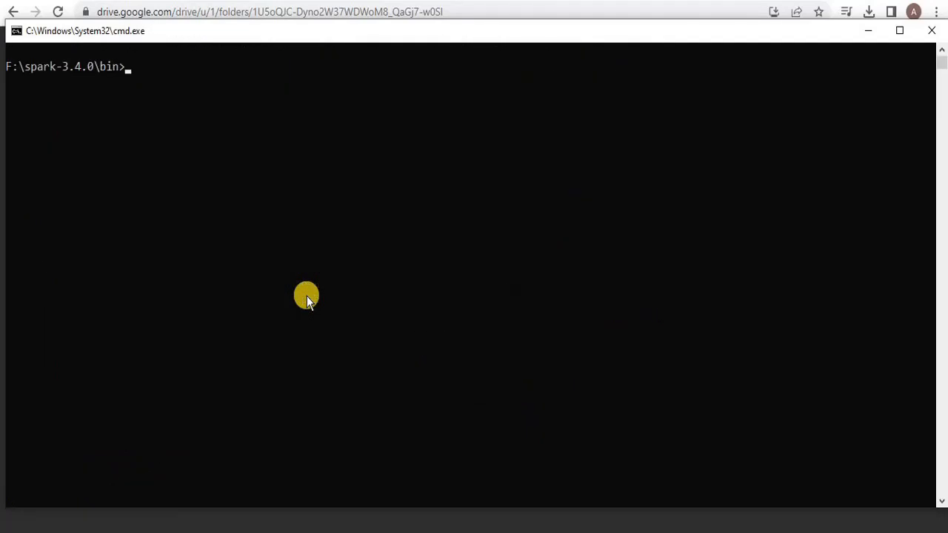
pyautogui.write('pysapr')
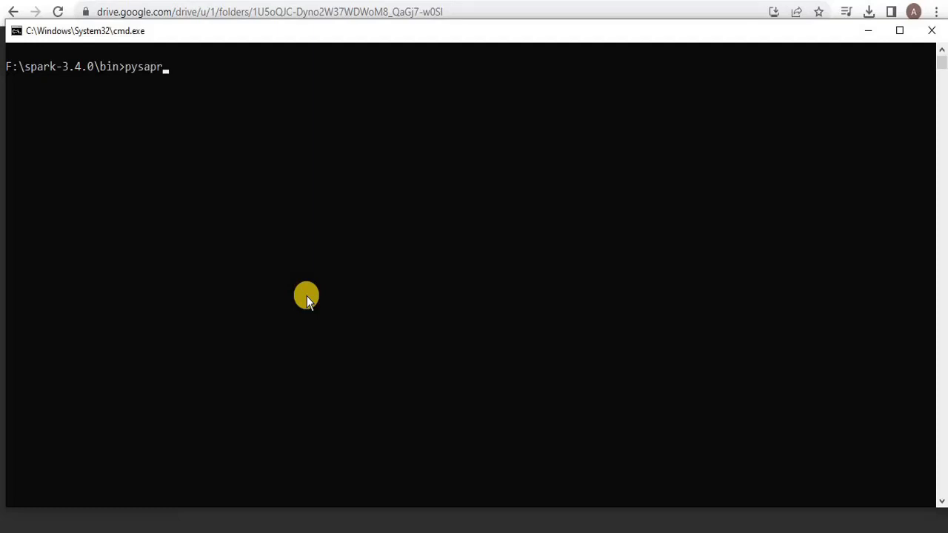
pyautogui.press('Backspace')
pyautogui.write('park')
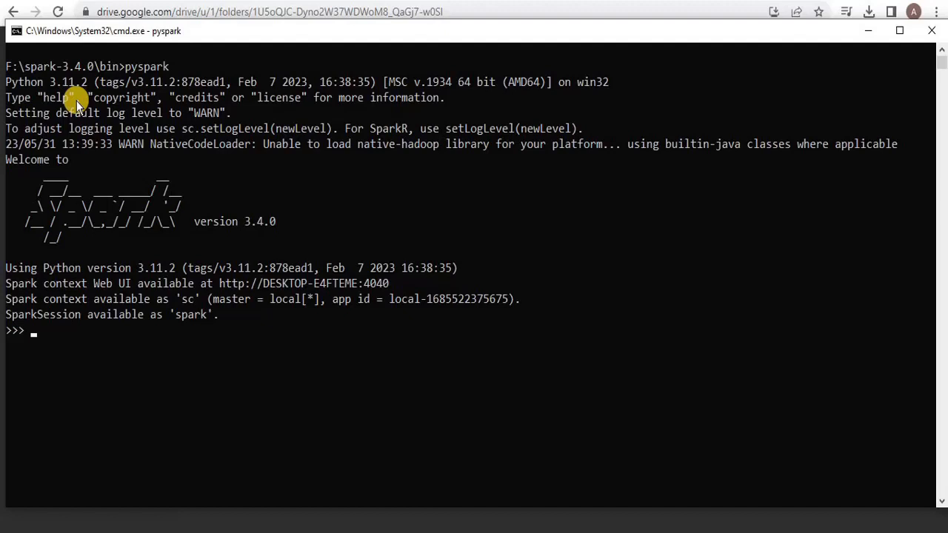
# Enter spark.version at the PySpark prompt to confirm it reports '3.4.0'.
pyautogui.write('spark.version')
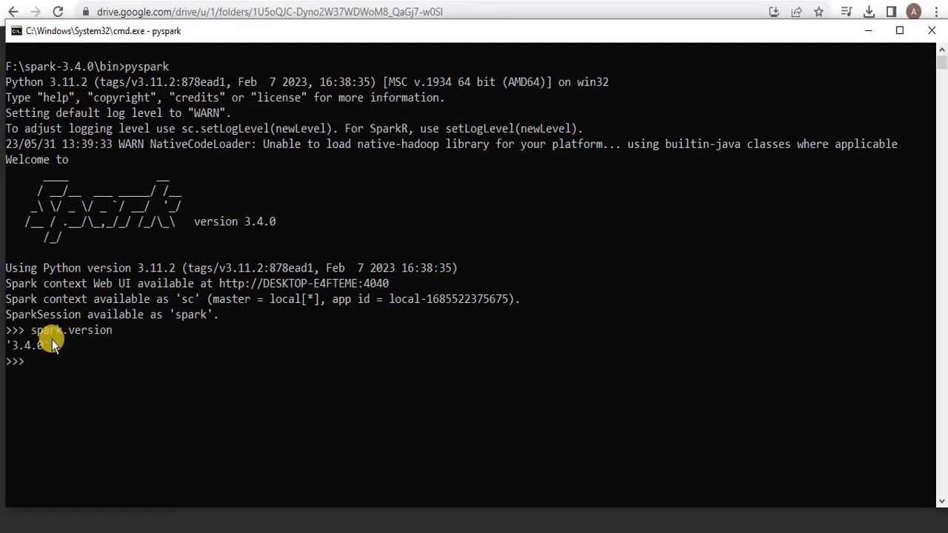
pyautogui.moveTo(10, 346)
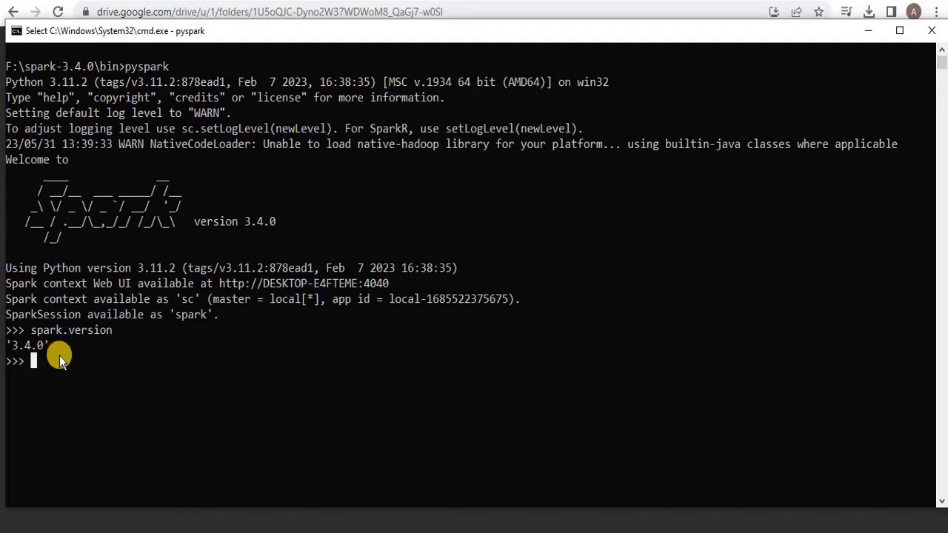
pyautogui.moveTo(124, 351)
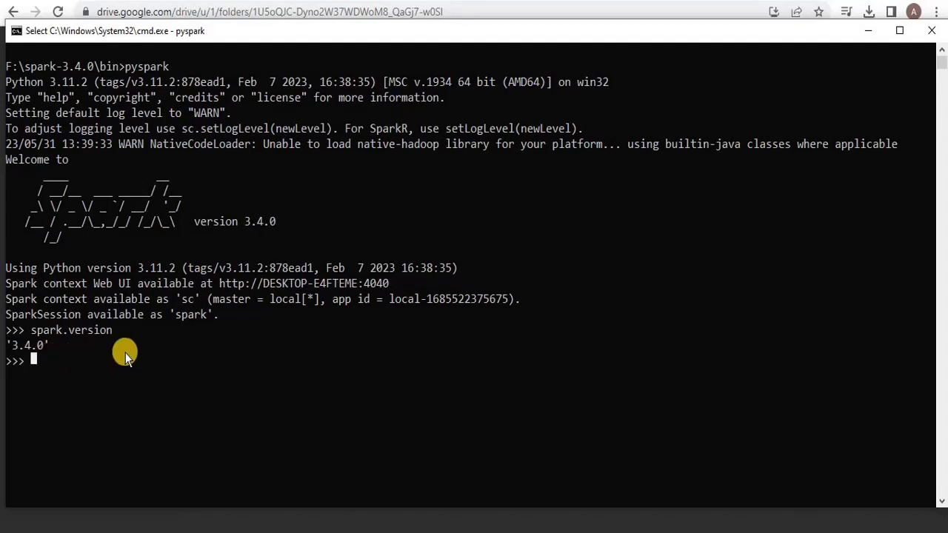